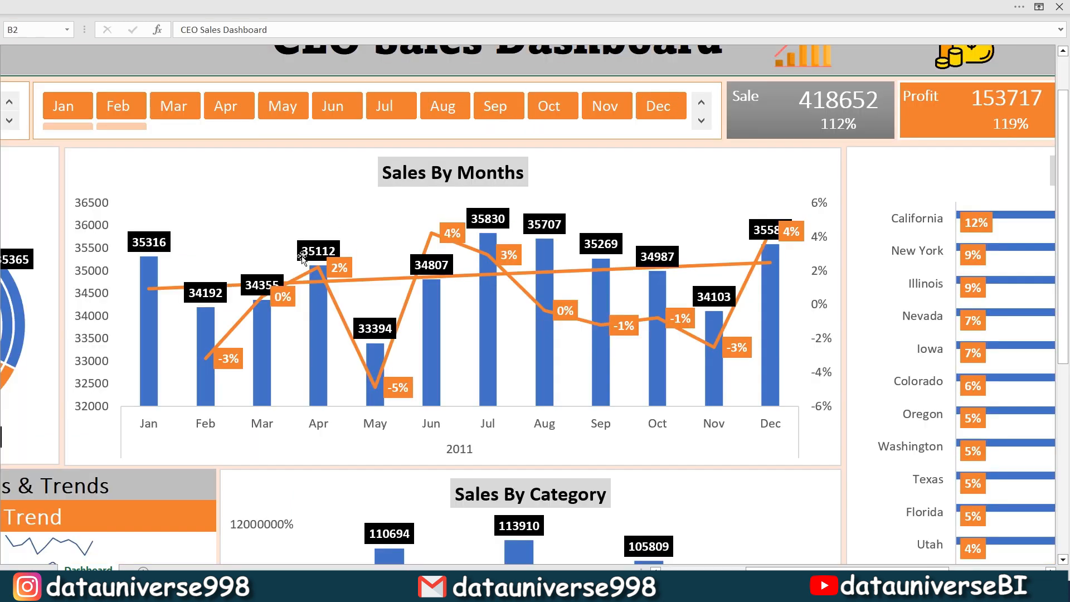
mouse_move(518, 392)
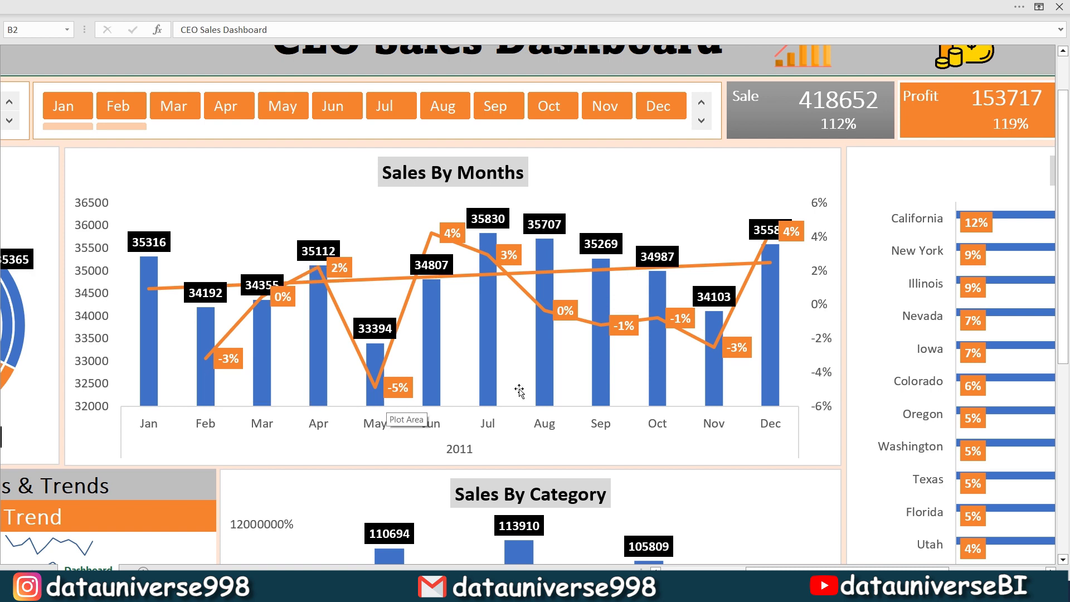
mouse_move(720, 325)
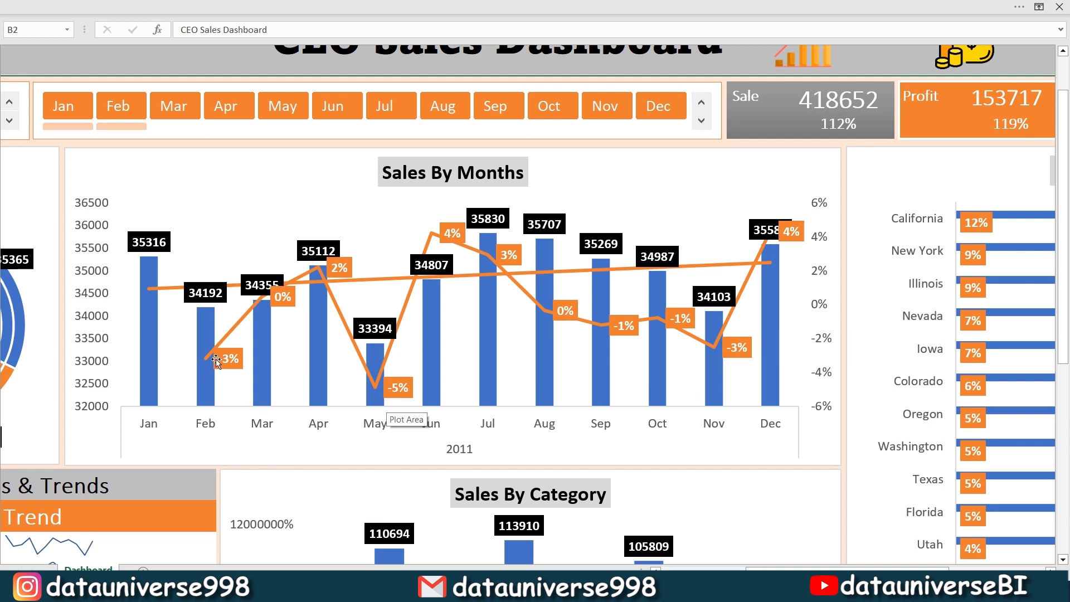
mouse_move(727, 418)
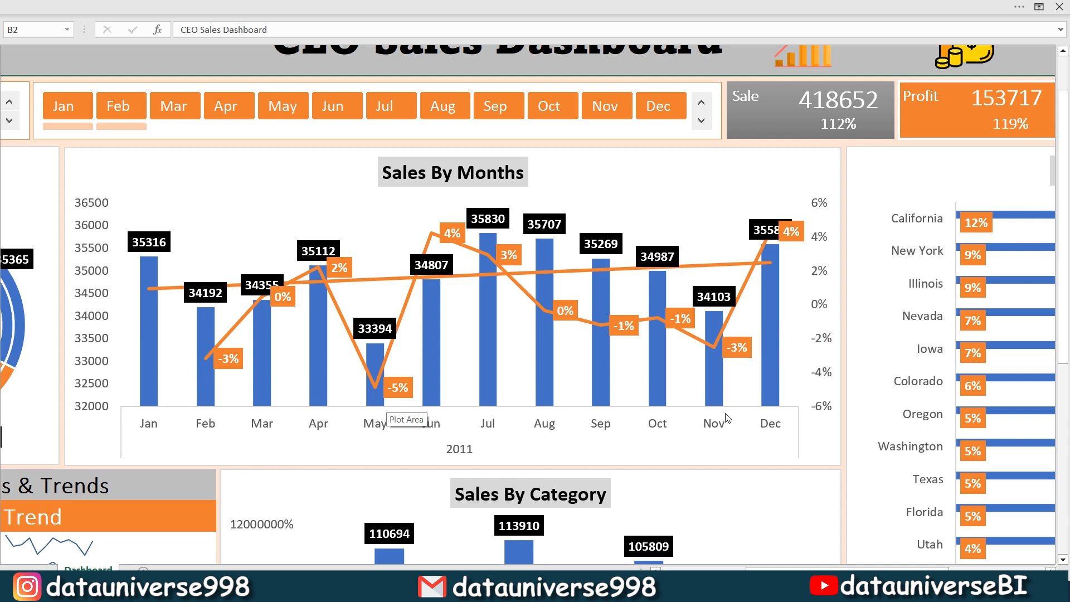
mouse_move(505, 302)
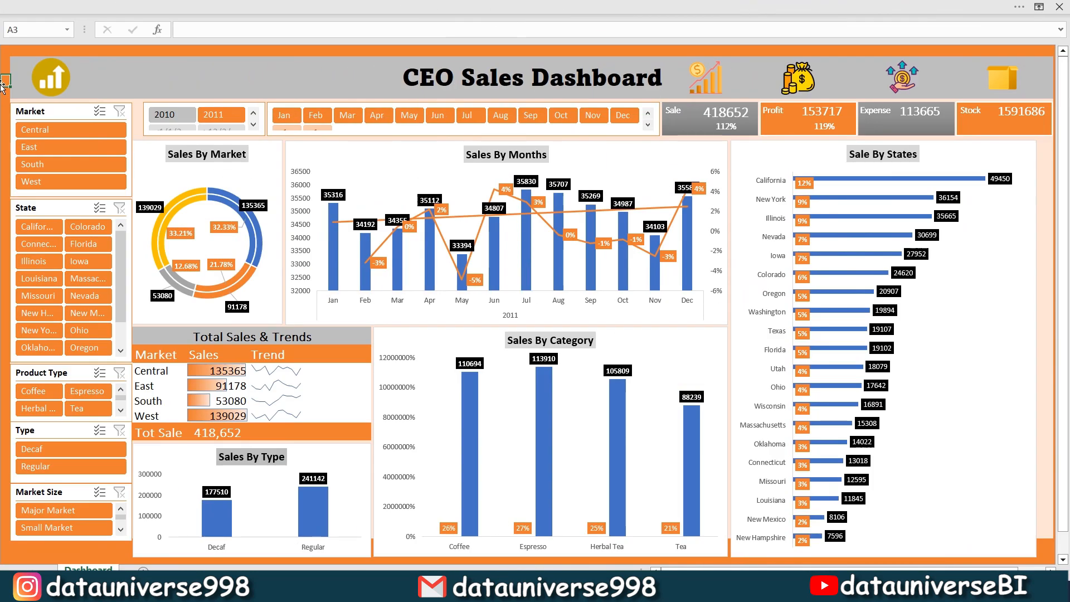
mouse_move(475, 198)
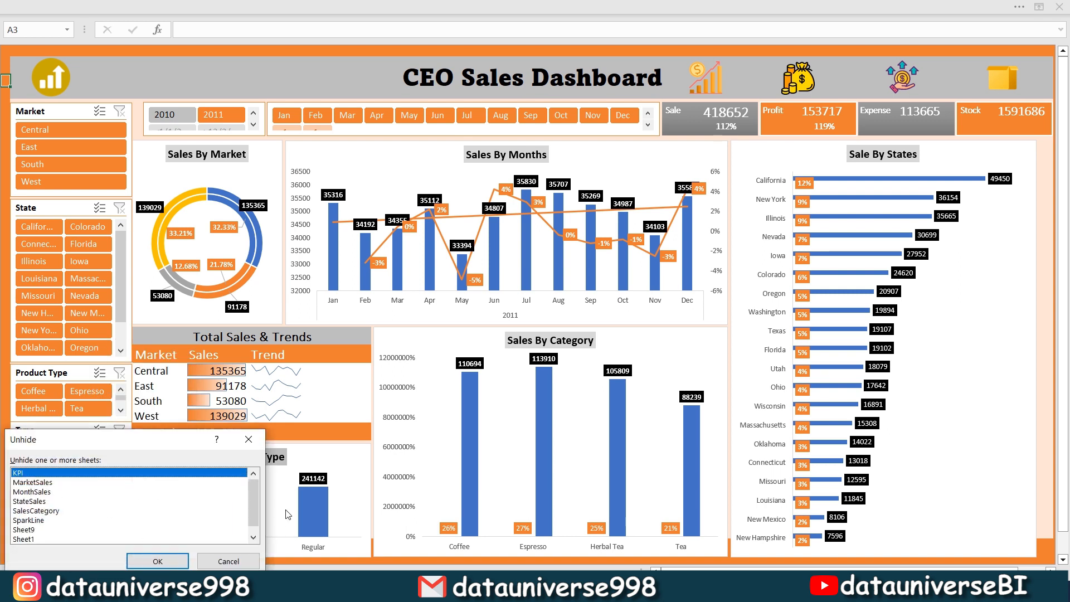
Step: Show the Unhide list of the dashboard's hidden sheets, such as KPI and MonthSales
left_click(157, 560)
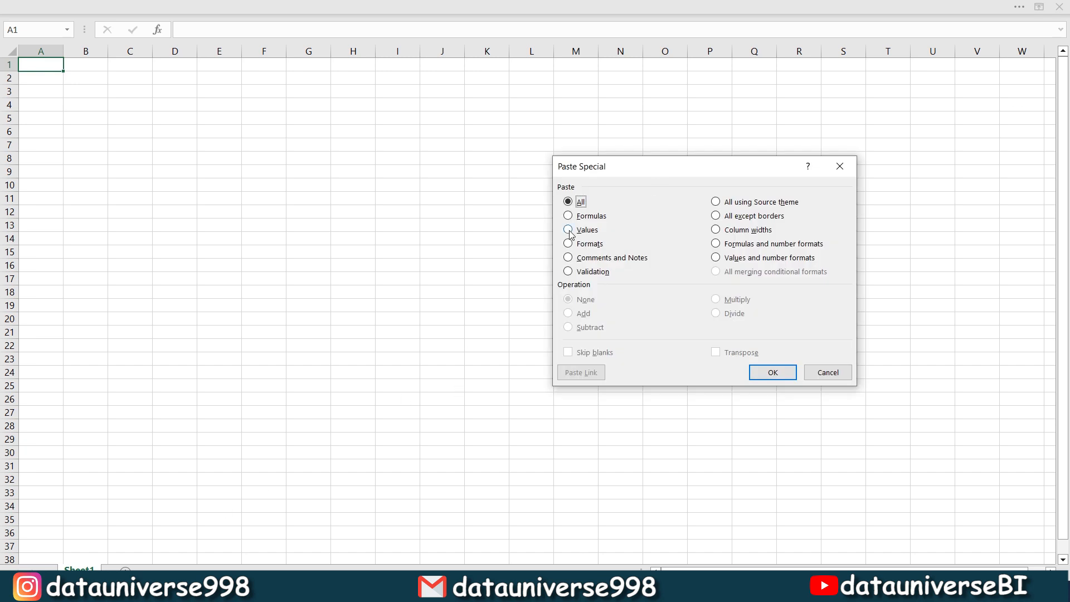
Step: Paste the sales data with Paste Special All, keep tabs and commands shown, and AutoFit columns
left_click(771, 372)
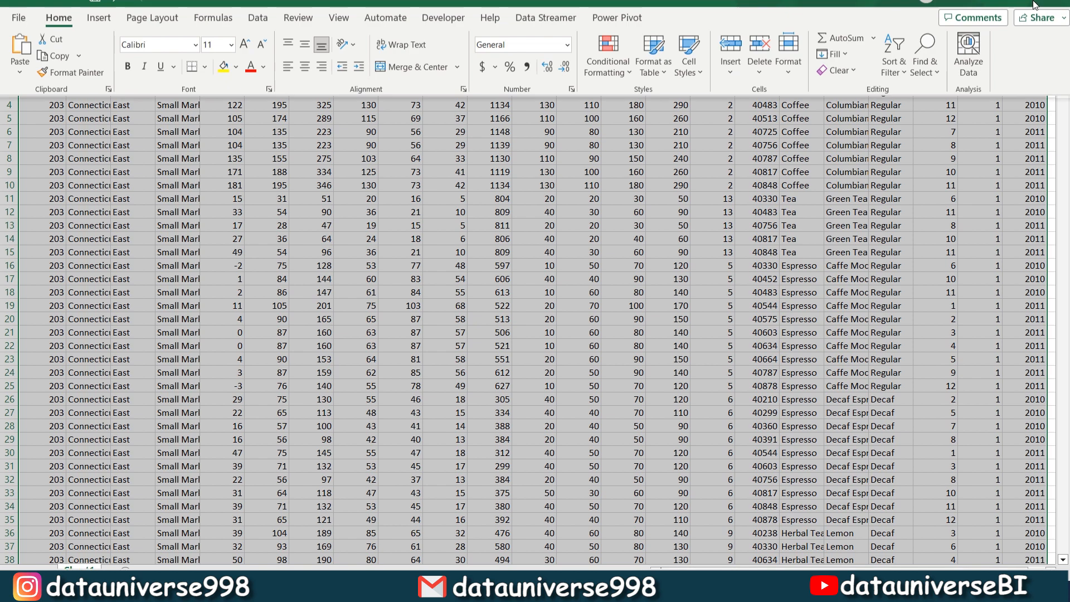
left_click(958, 12)
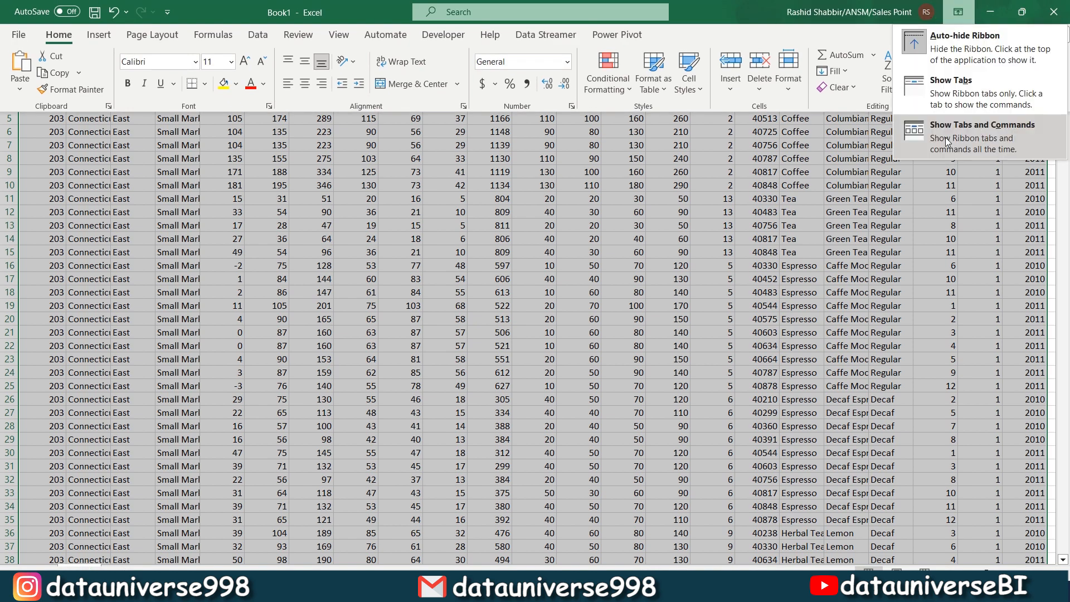
left_click(983, 125)
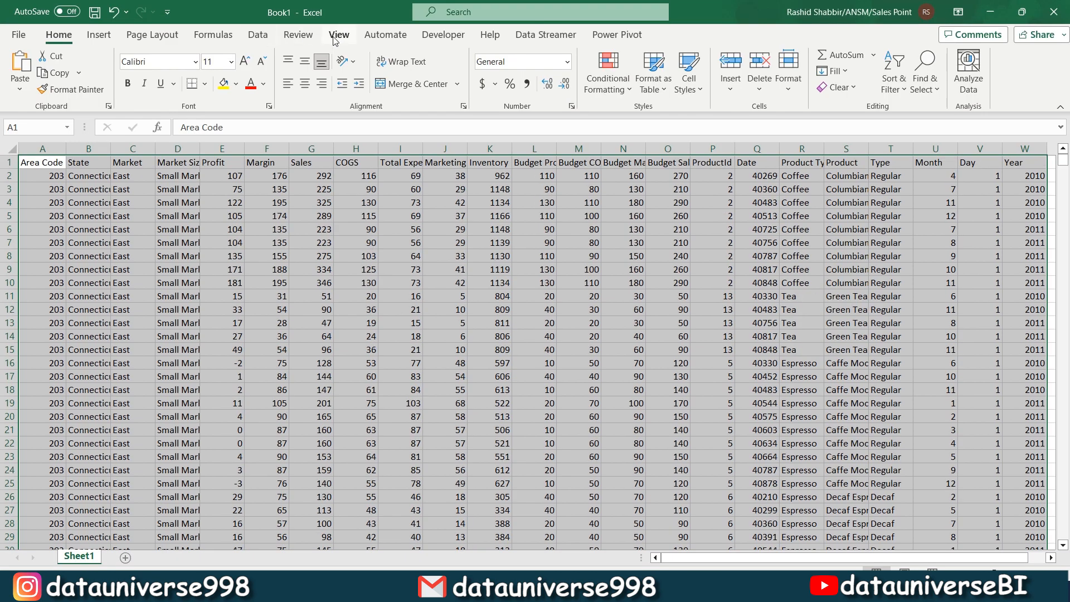
left_click(88, 189)
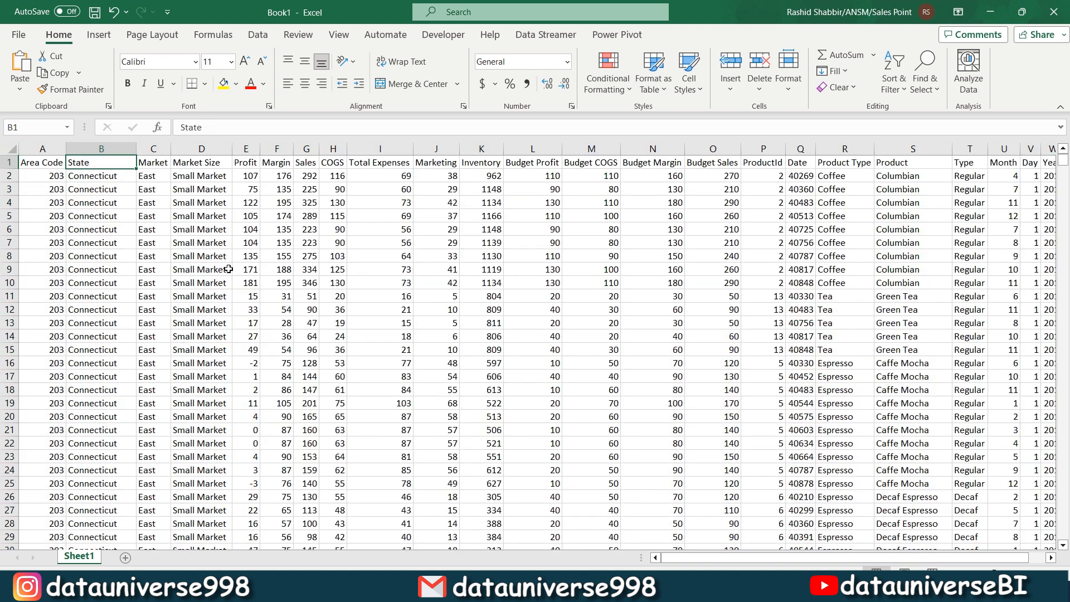
Step: Create a new-sheet PivotTable with Month as rows and summed Profit (total 259543)
left_click(98, 34)
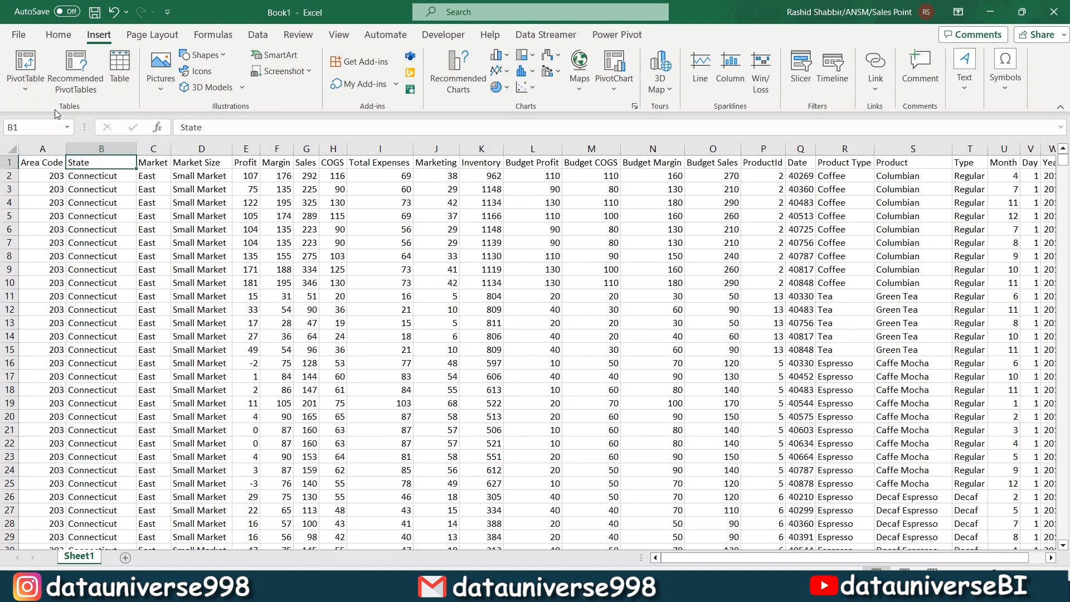
left_click(24, 68)
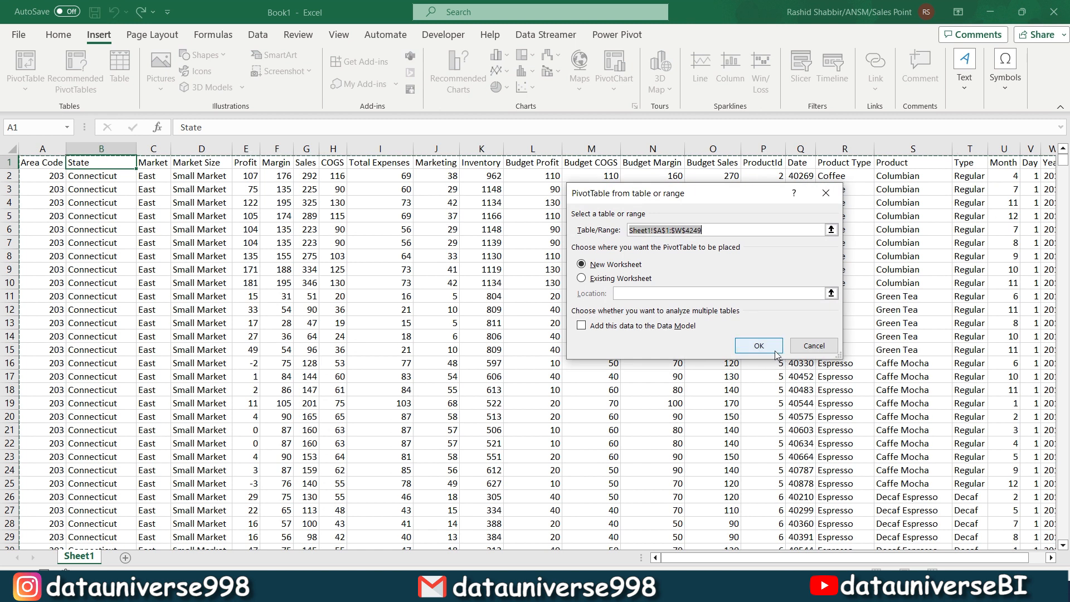
left_click(757, 345)
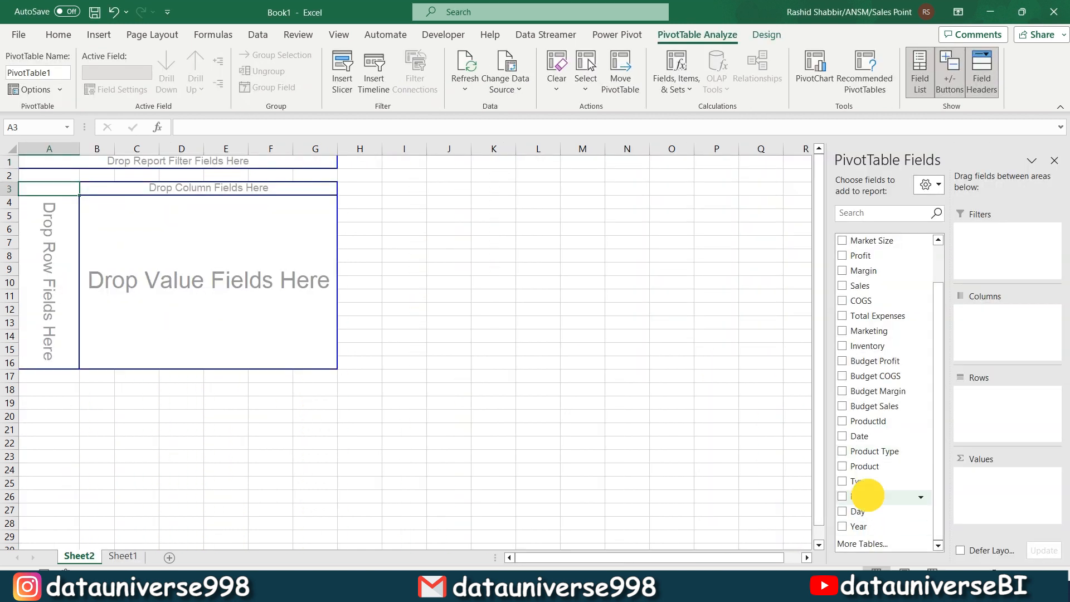
left_click(842, 496)
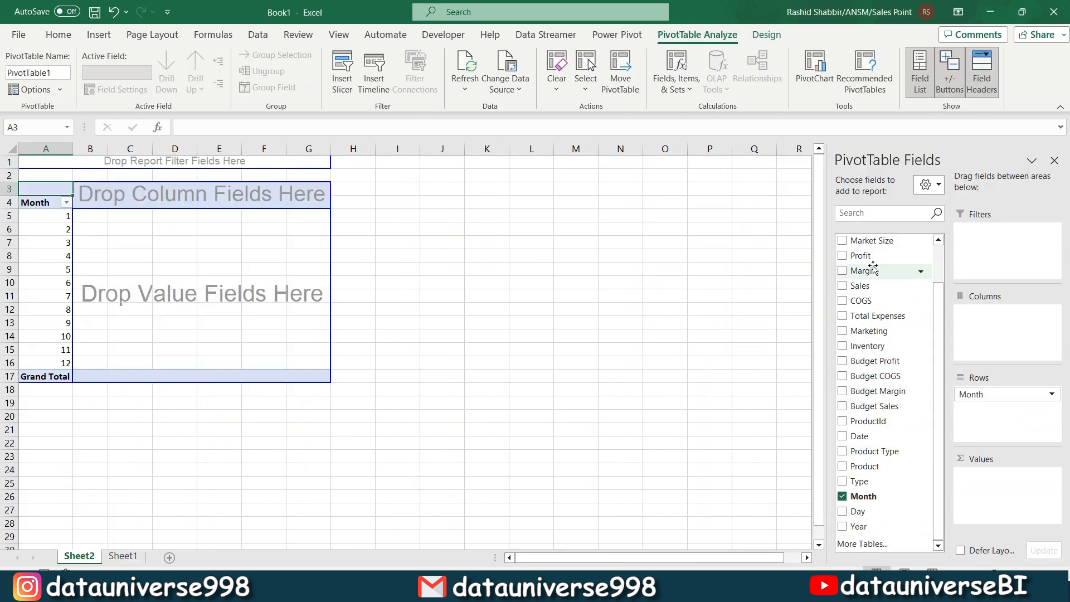
left_click(842, 254)
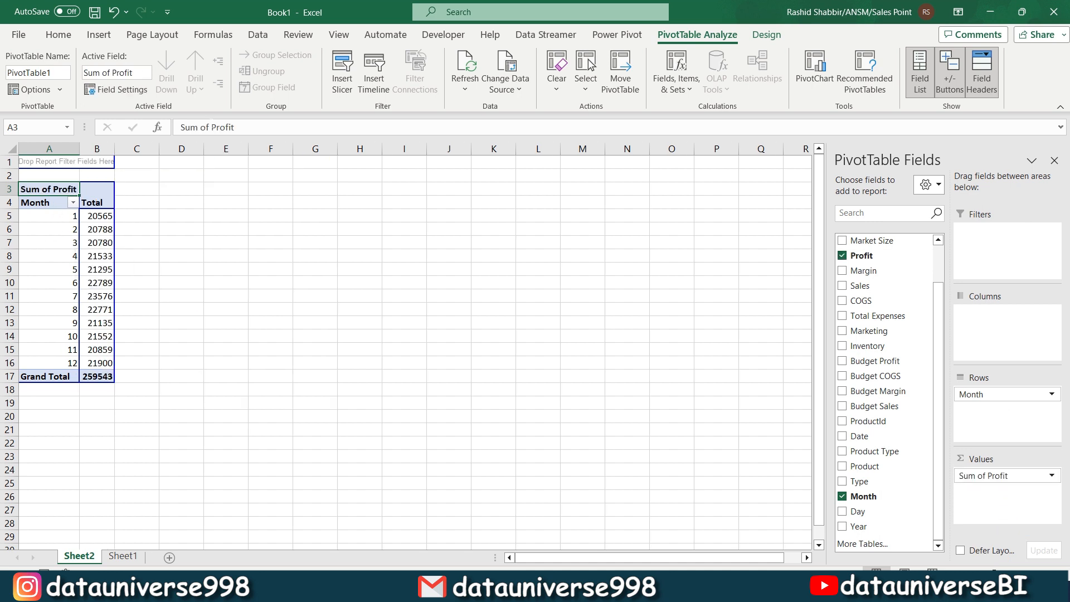
left_click(98, 34)
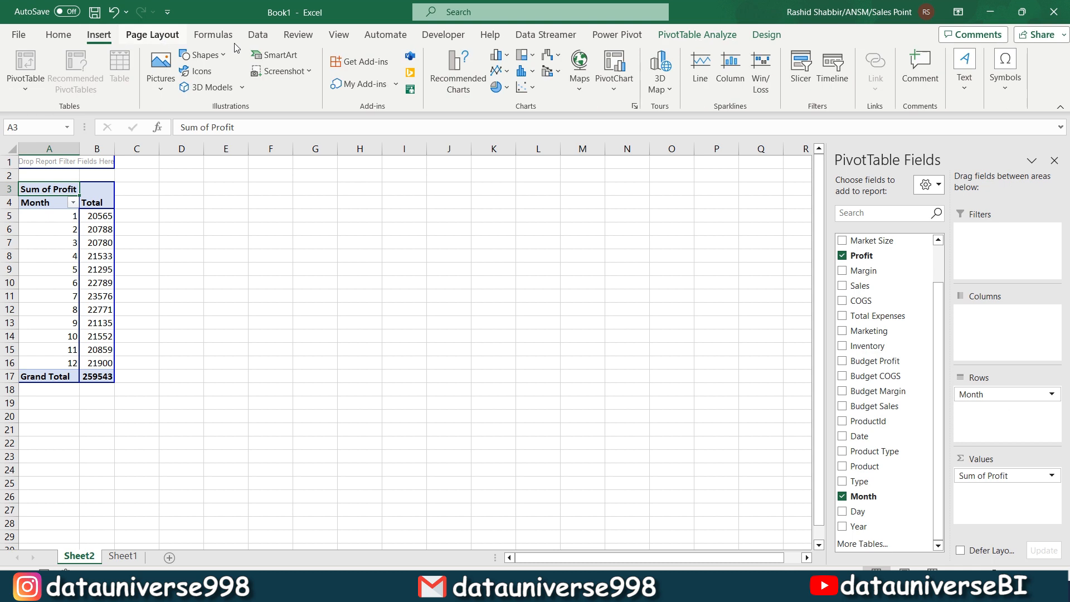
Step: Insert a widened clustered column PivotChart of monthly profit with black-filled data labels
left_click(497, 55)
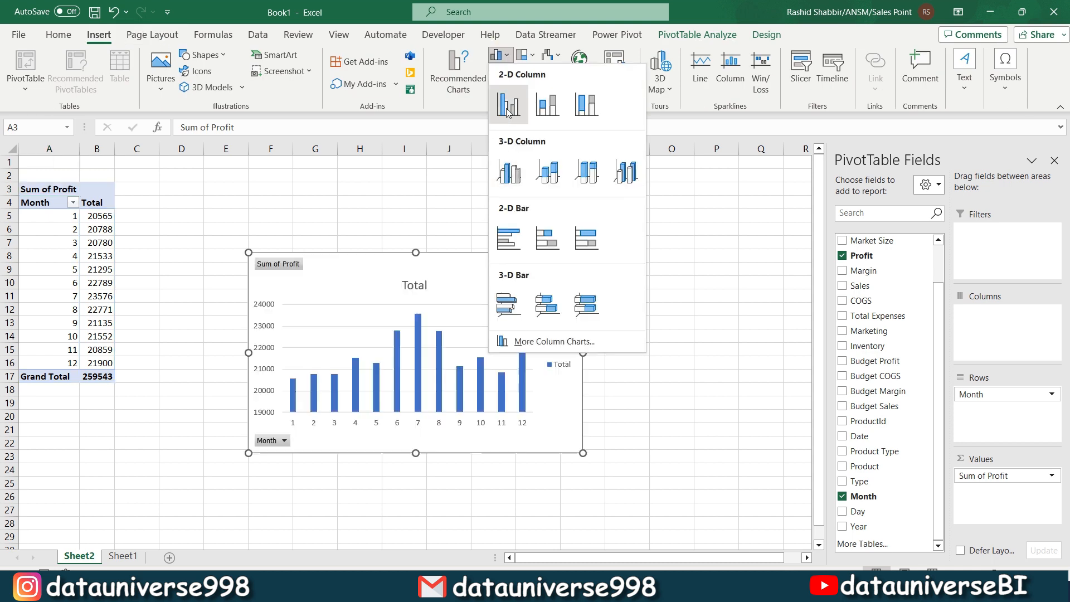
right_click(190, 180)
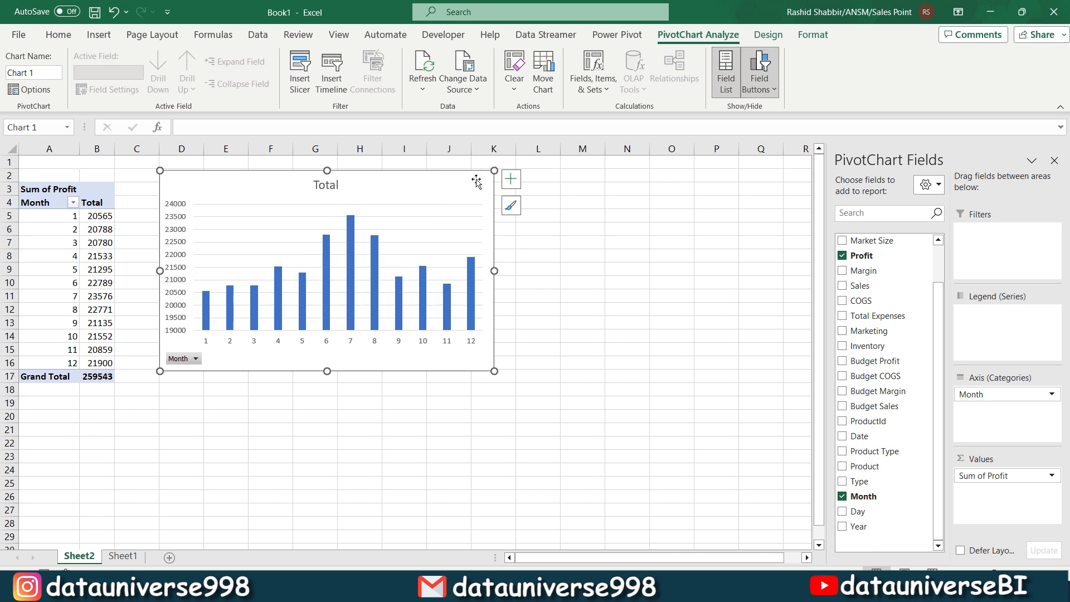
left_click_drag(493, 270, 778, 271)
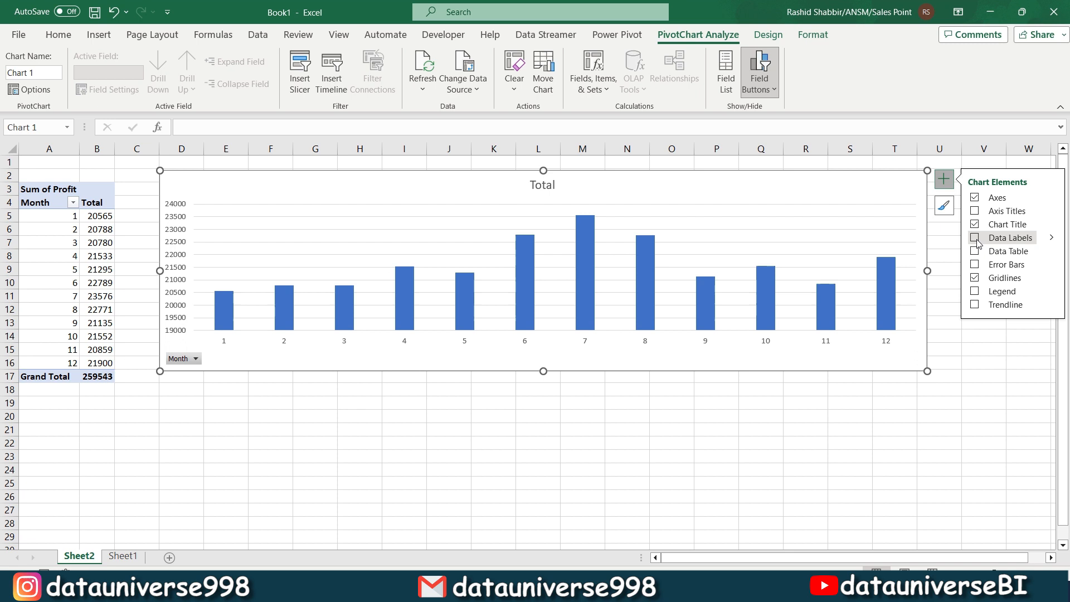
left_click(974, 237)
type("ime Series Anaylsis")
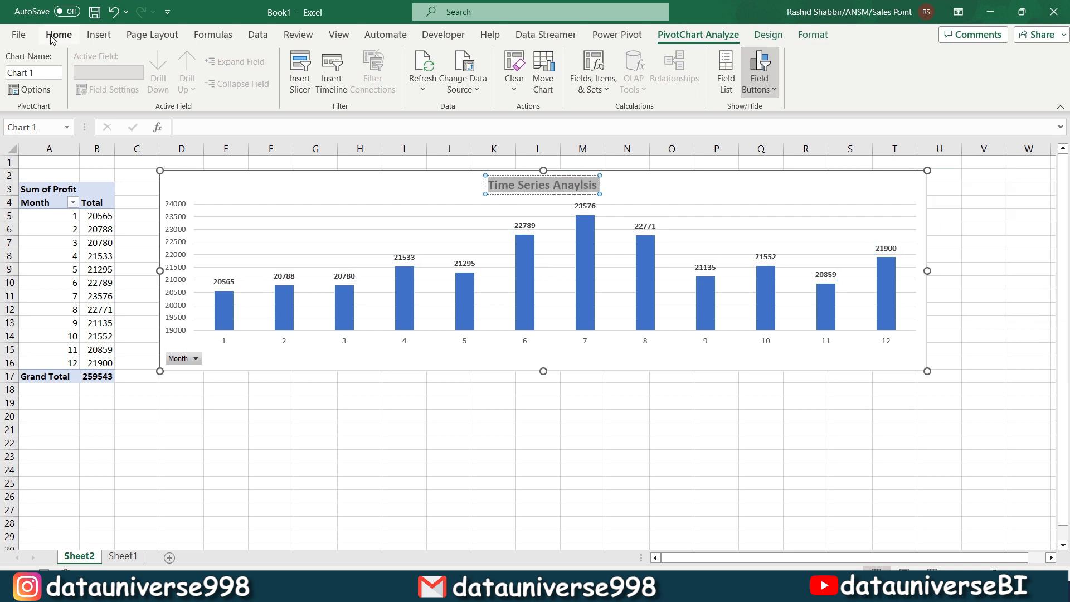
left_click(58, 34)
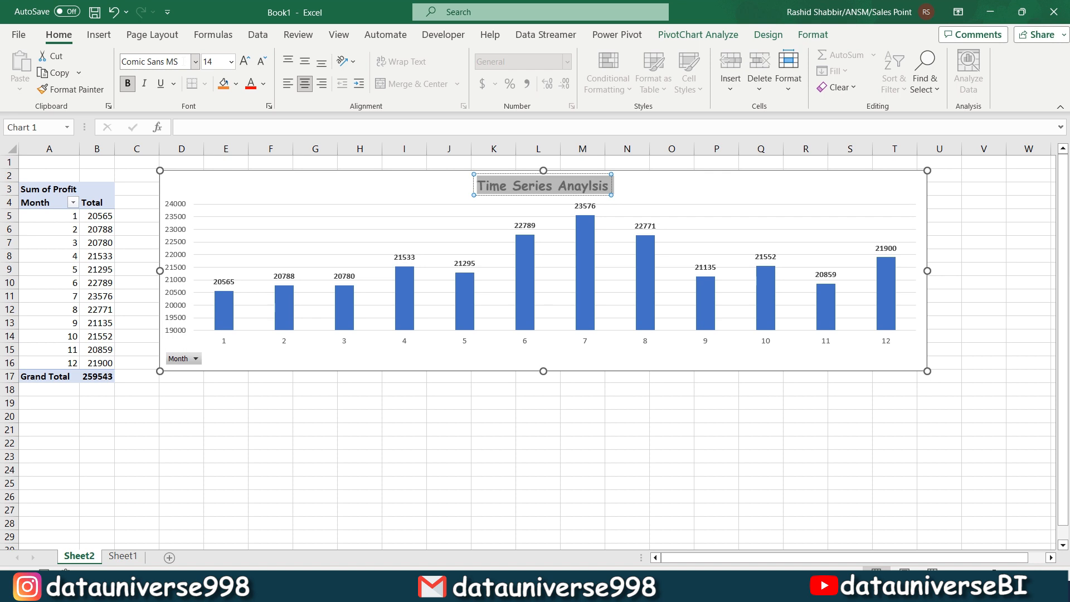
mouse_move(404, 227)
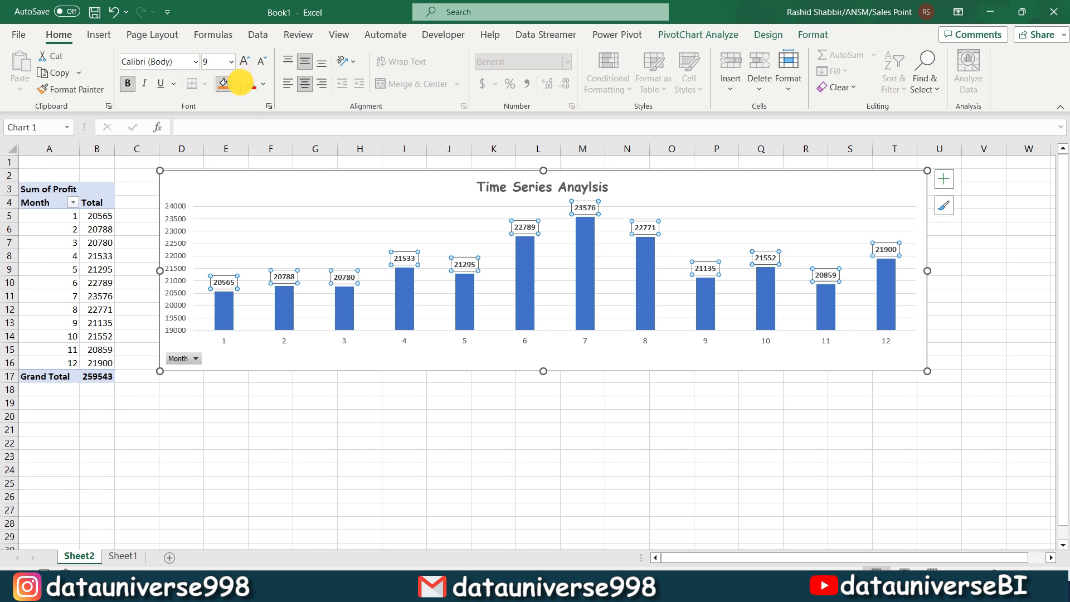
left_click(264, 84)
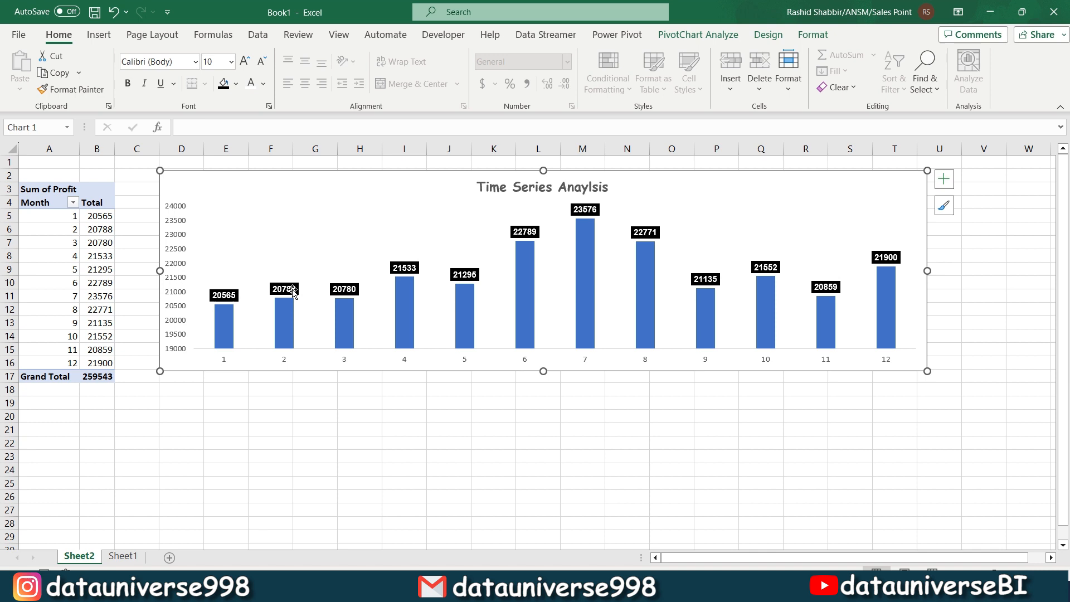
left_click(943, 179)
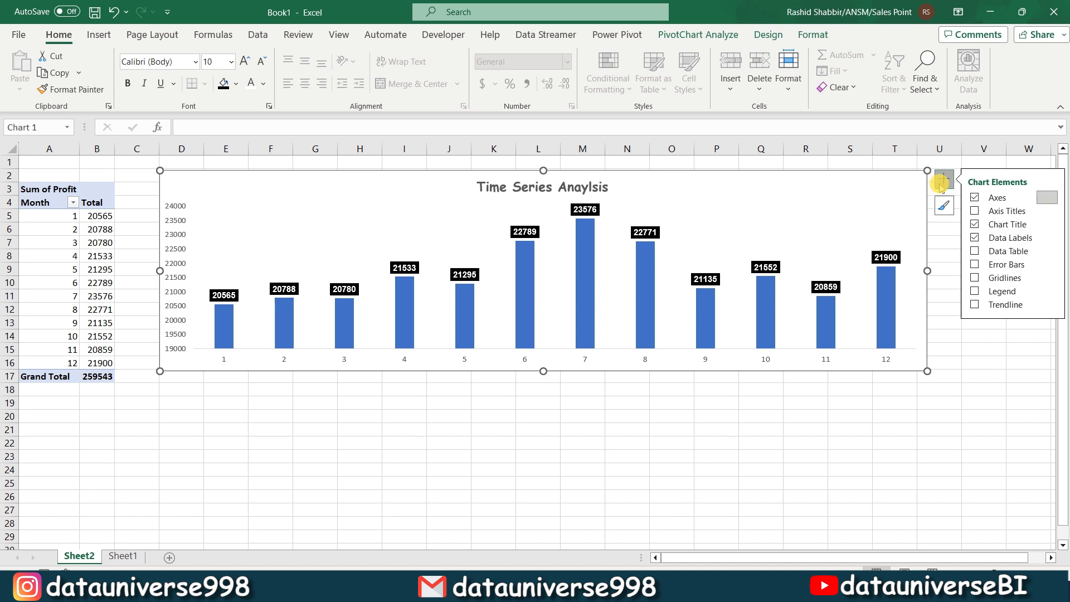
left_click(1051, 304)
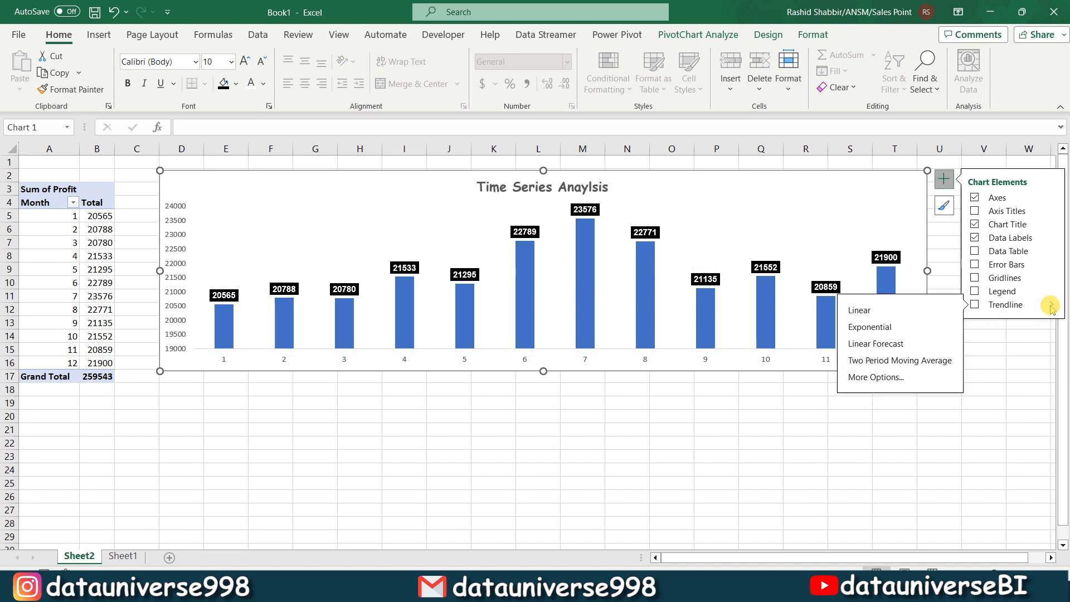
left_click(858, 310)
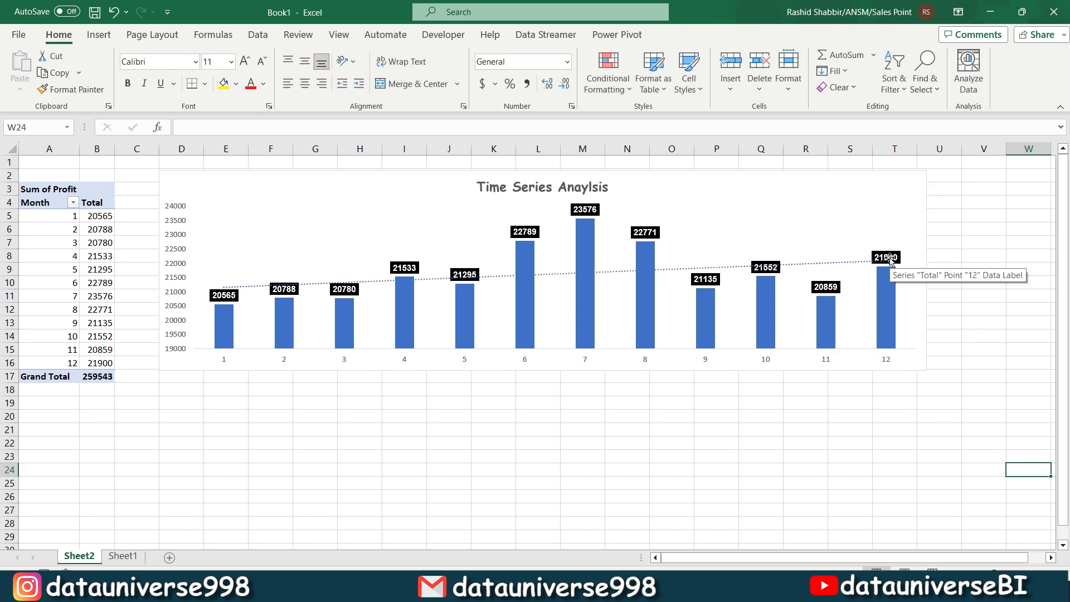
mouse_move(819, 261)
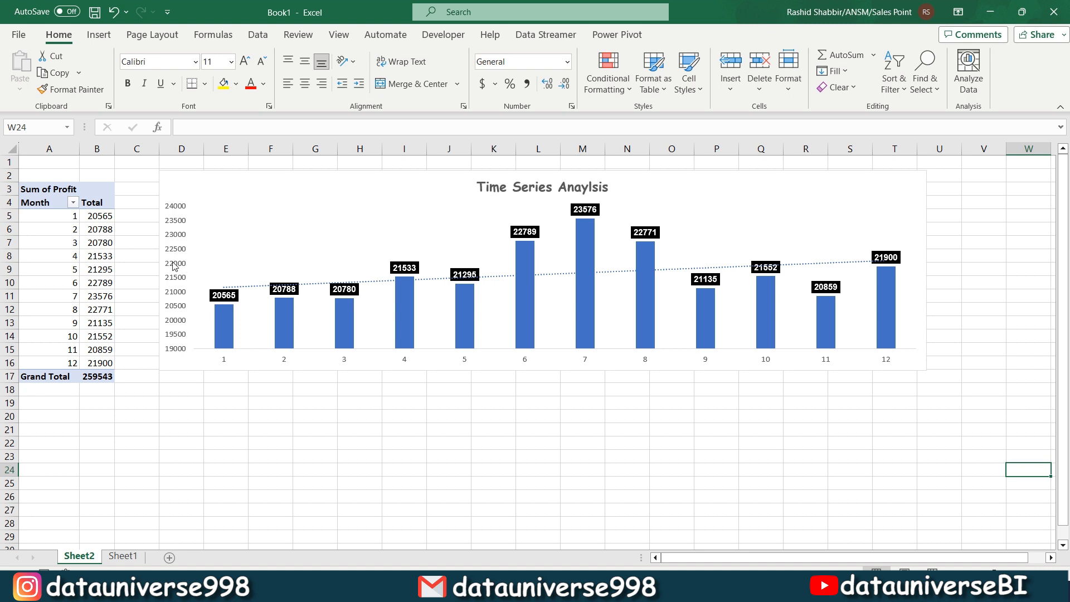
mouse_move(174, 267)
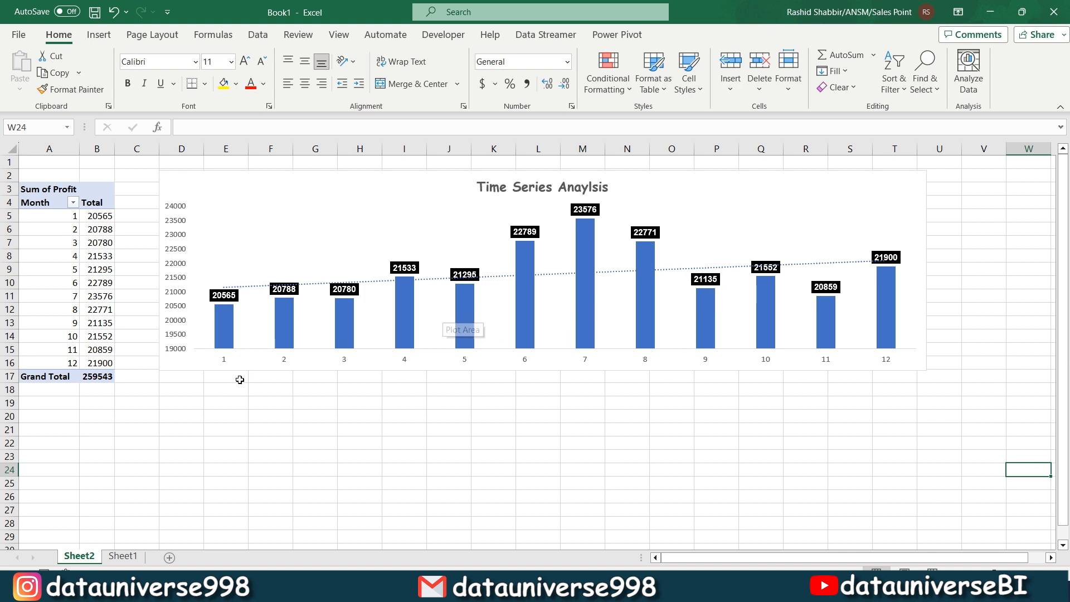
mouse_move(191, 415)
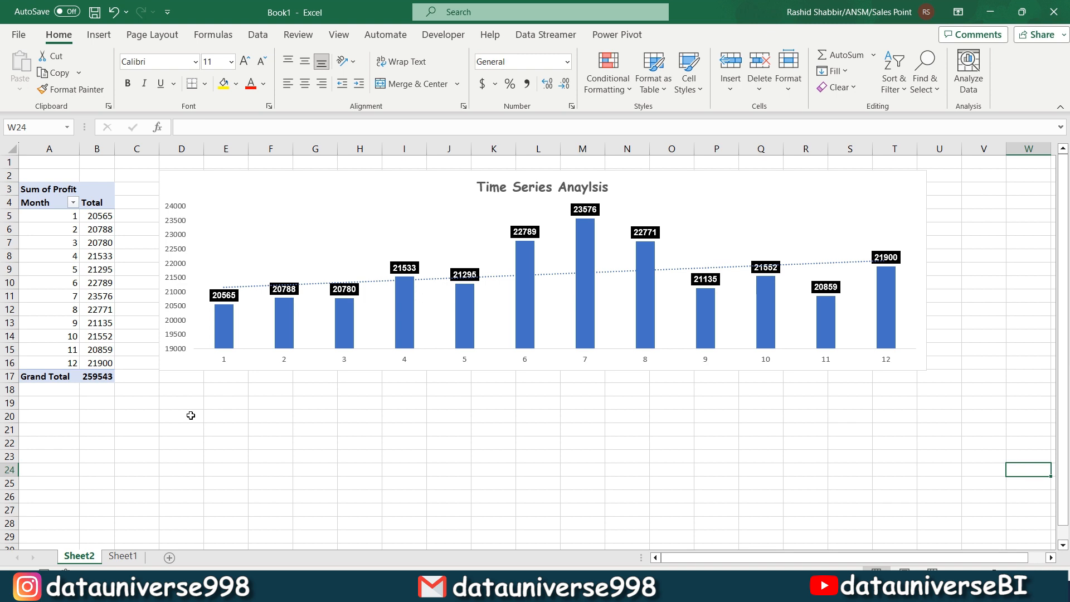
Step: Enter the labels Days, Semi Year and Quarter below the pivot table
type("Dya")
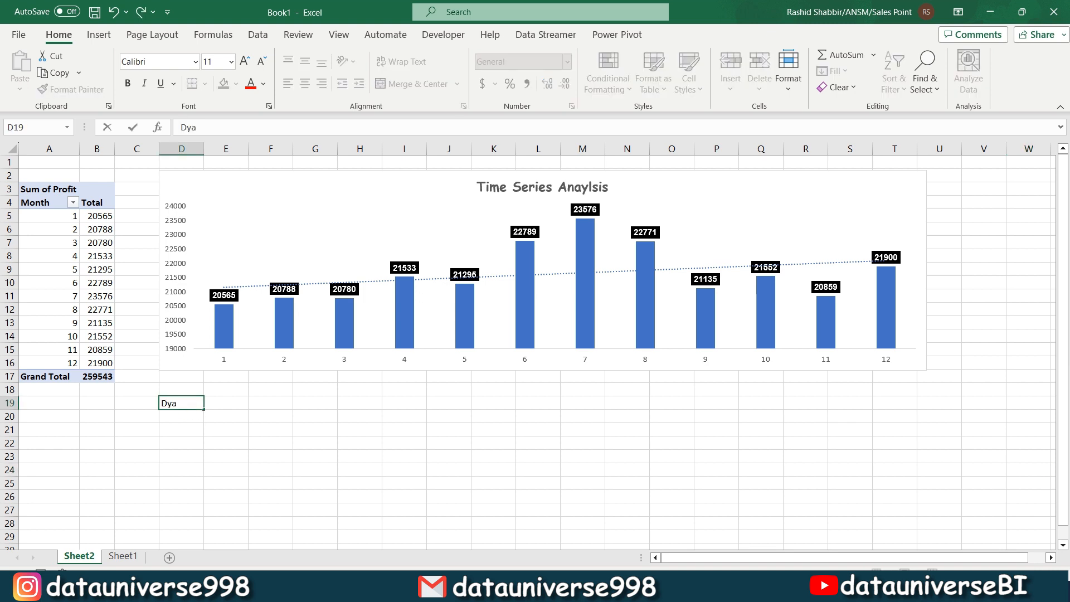
type("Q")
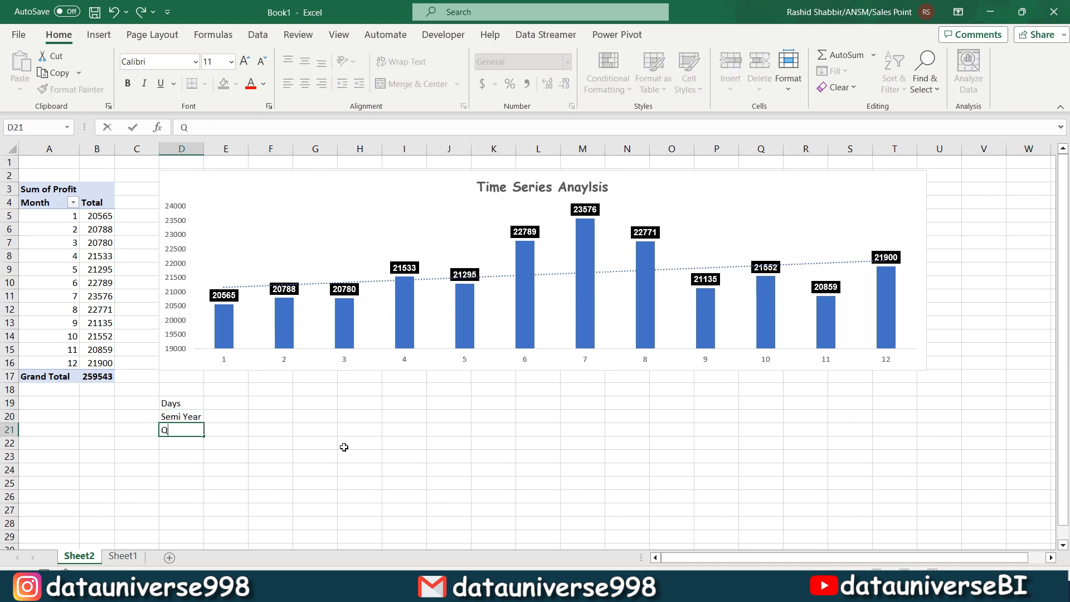
type("uarter")
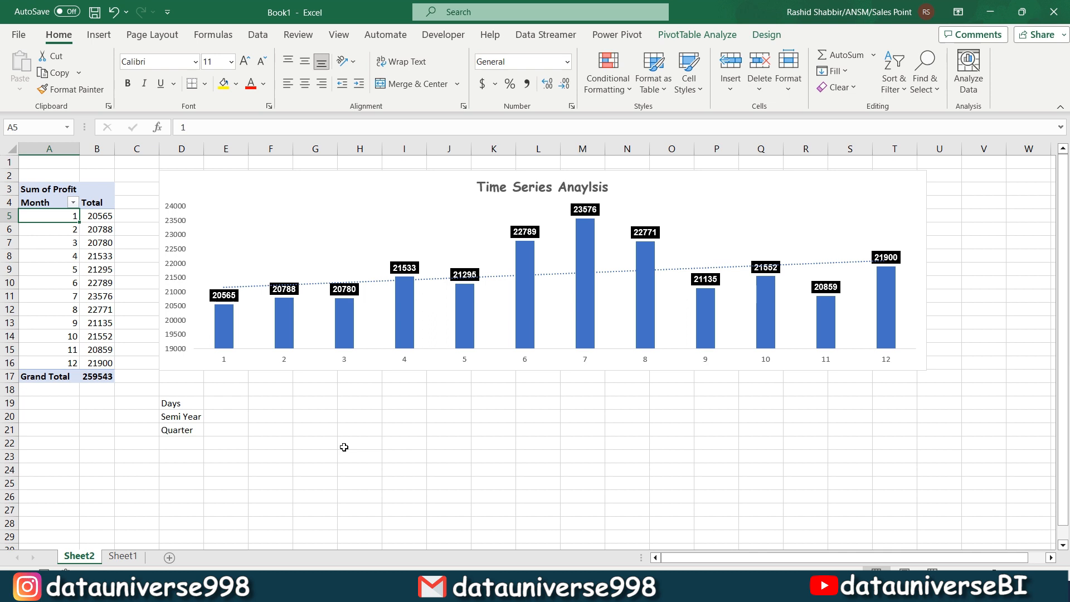
left_click_drag(49, 215, 48, 363)
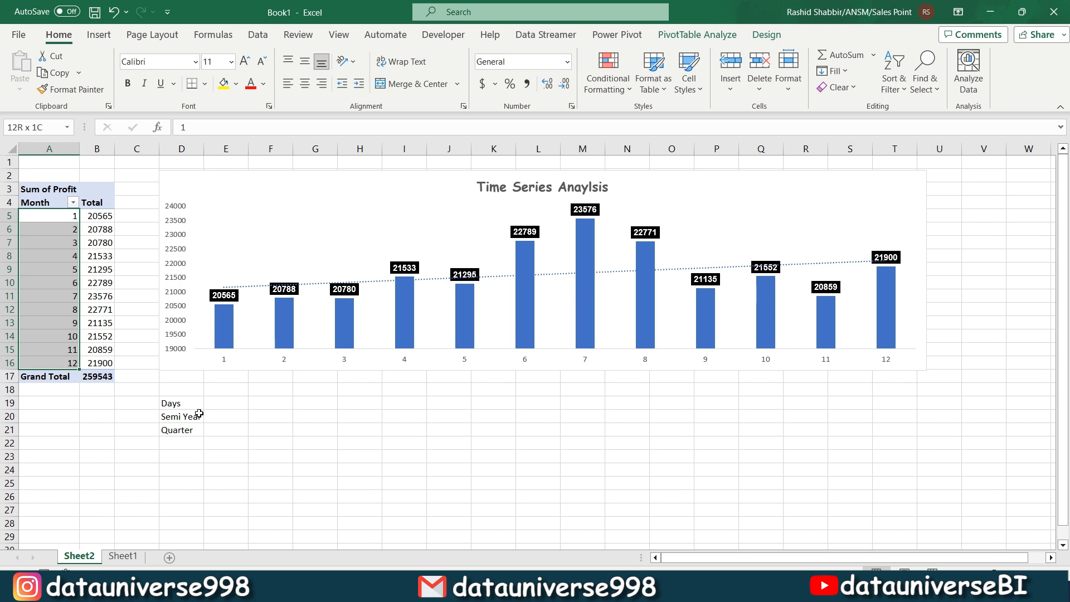
mouse_move(424, 268)
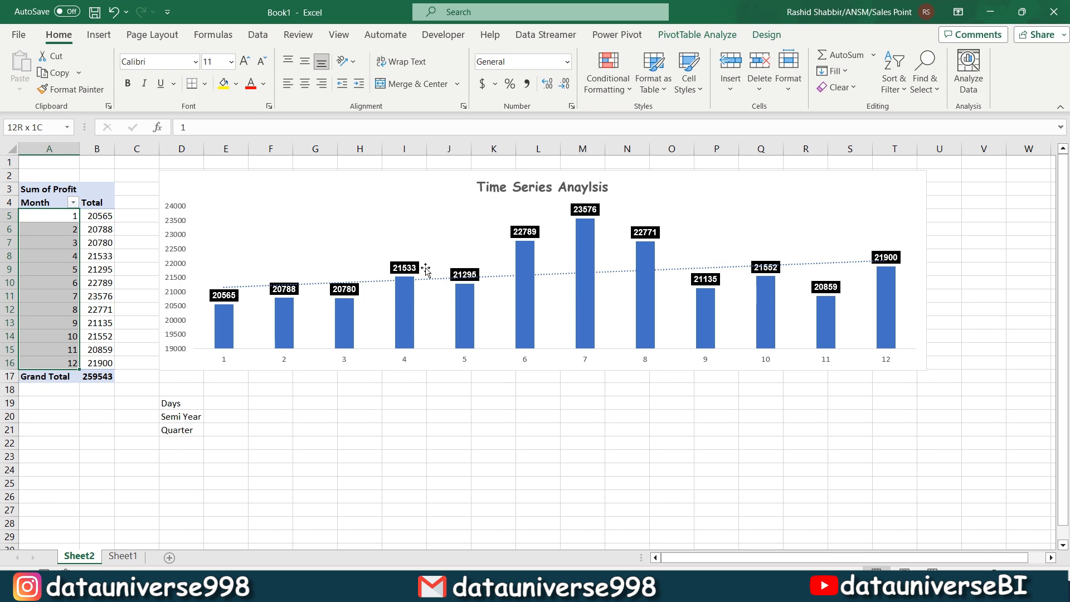
mouse_move(485, 239)
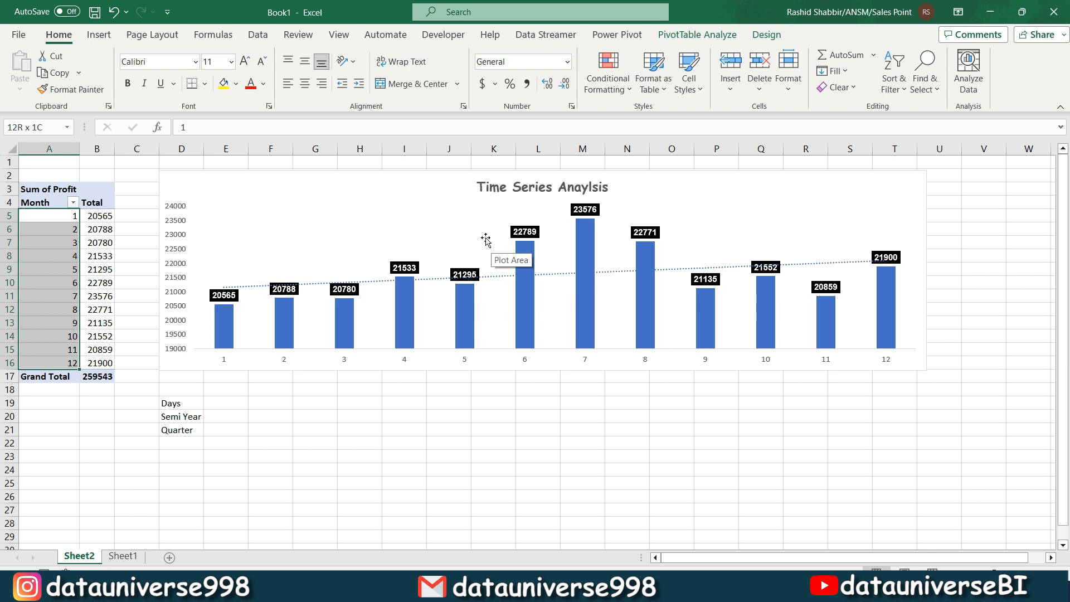
Step: Select the pivot table and start inserting a slicer
left_click(49, 216)
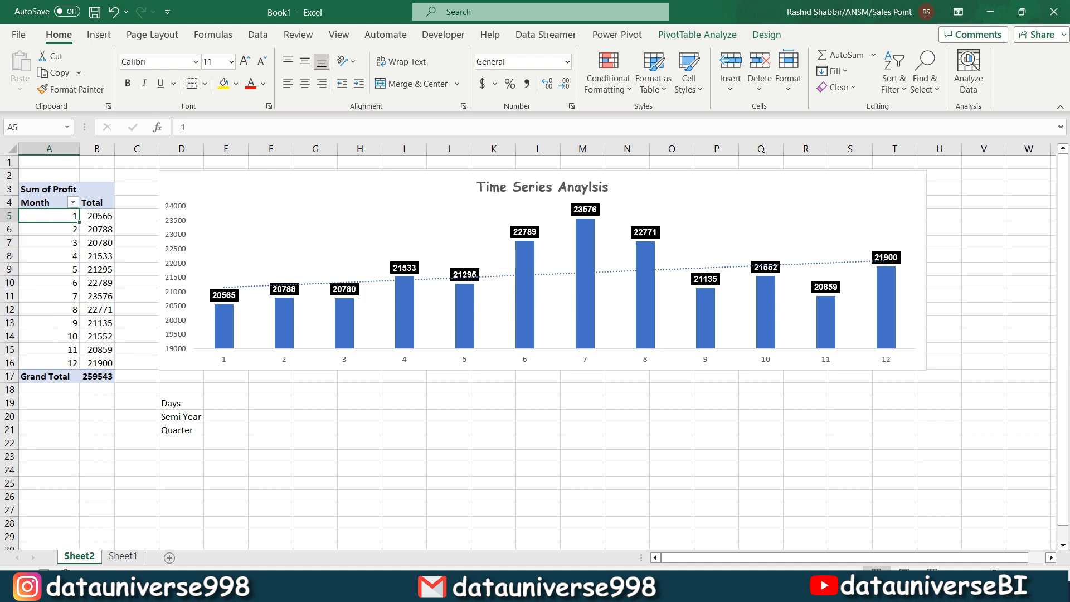
left_click(98, 34)
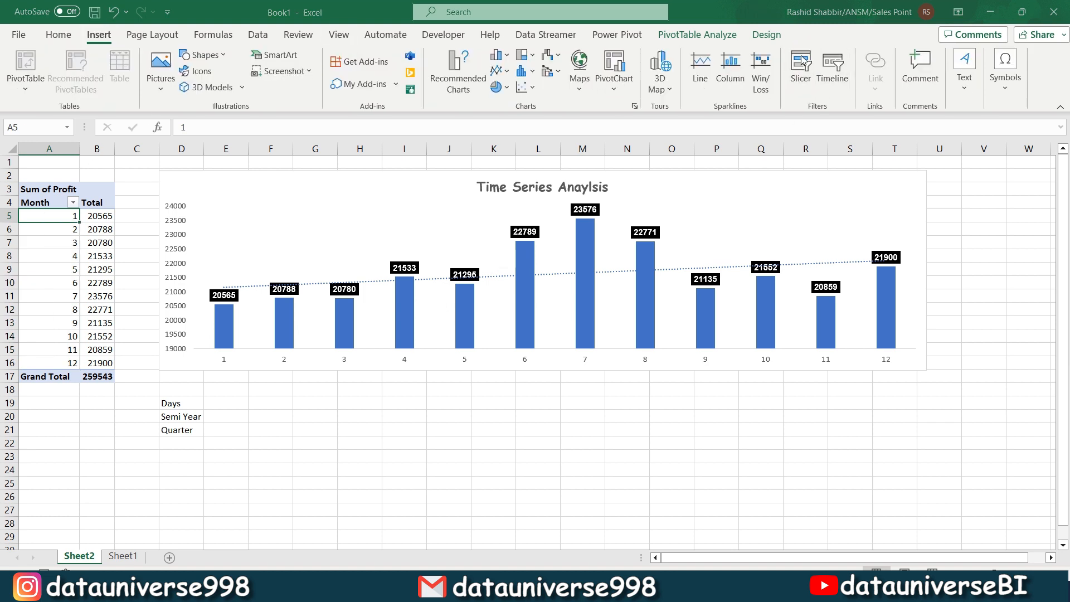
left_click(799, 67)
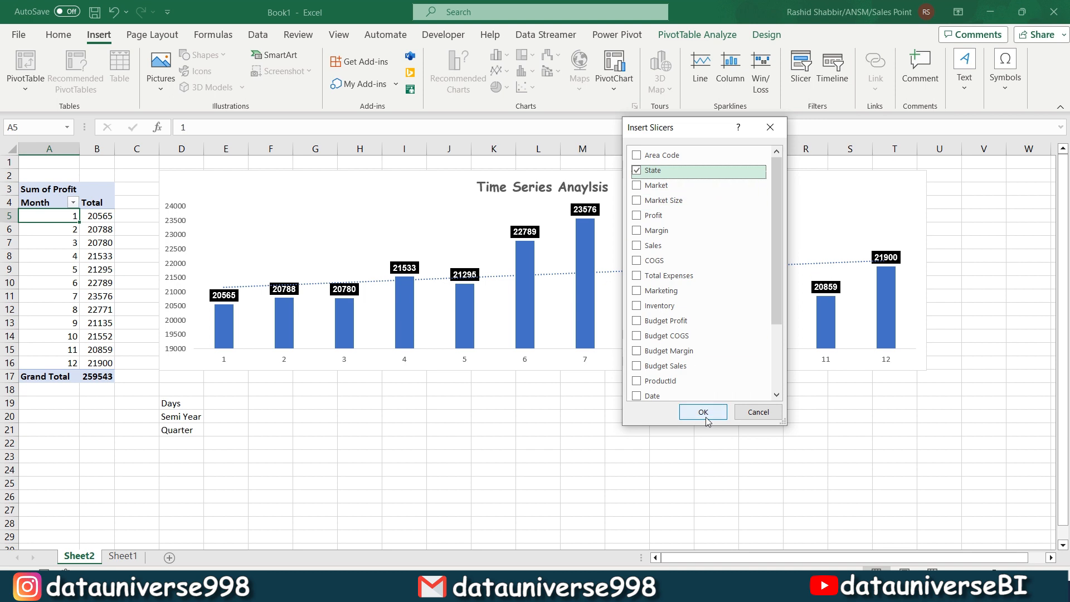
Step: Add a State slicer and filter the chart to California, Florida, then Iowa
left_click(703, 411)
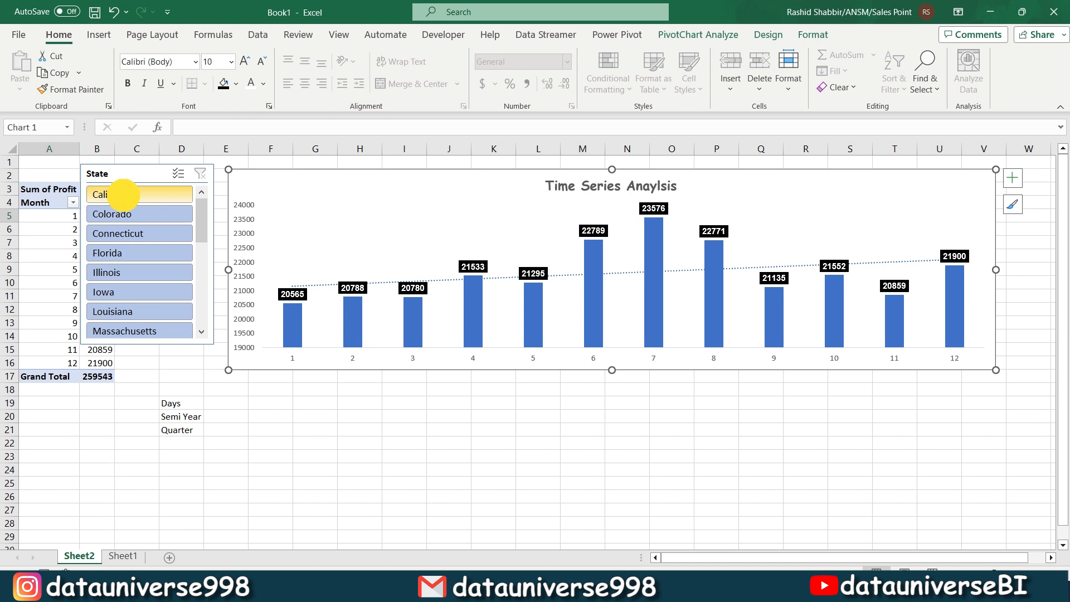
left_click(113, 194)
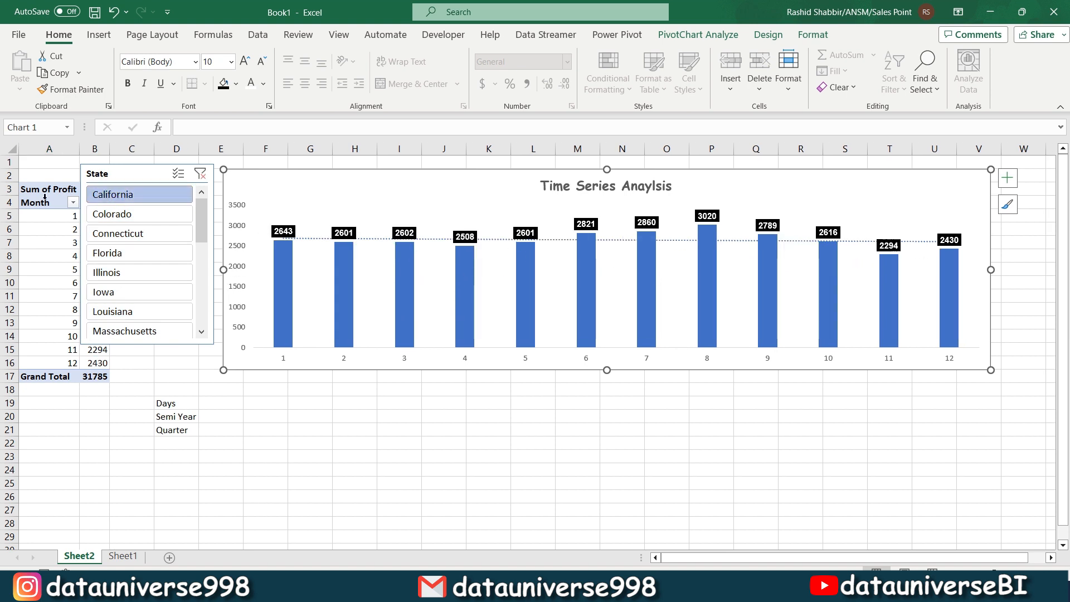
left_click(139, 252)
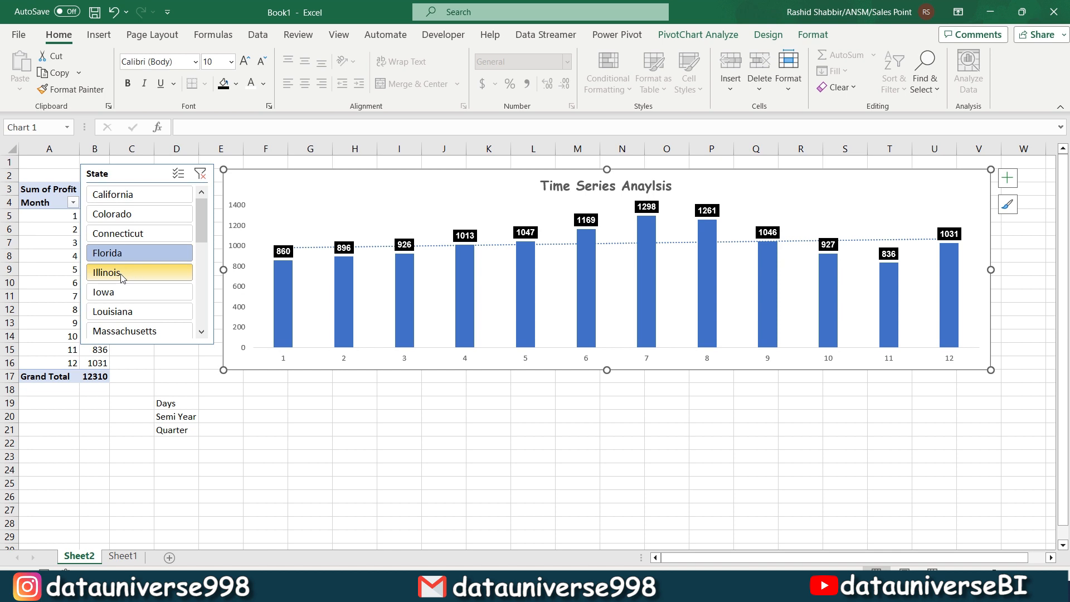
left_click(103, 291)
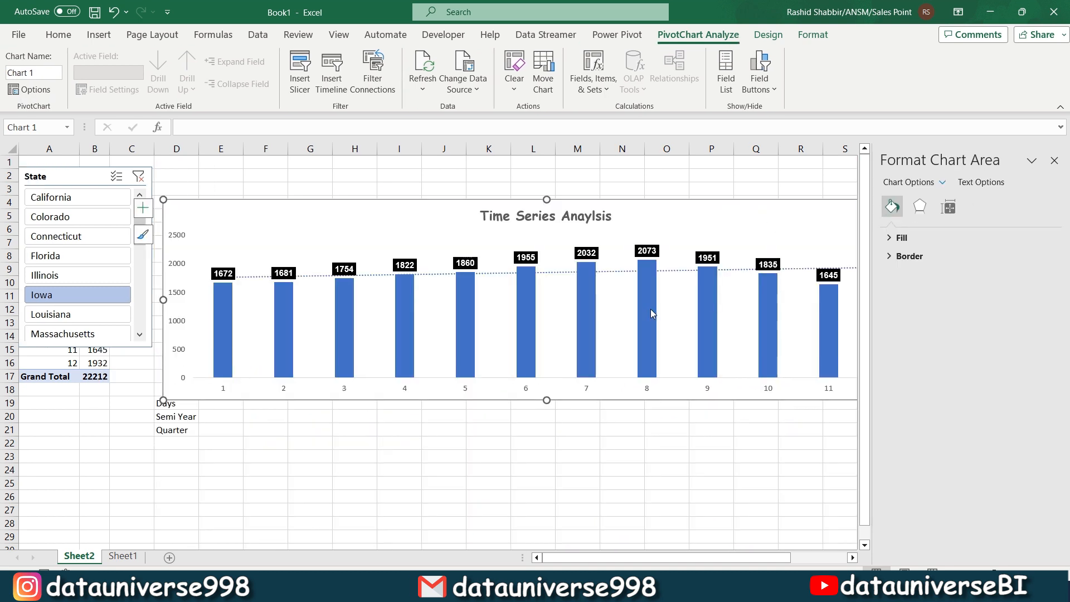
Step: Fill the chart's profit columns orange, after briefly trying black
left_click(645, 314)
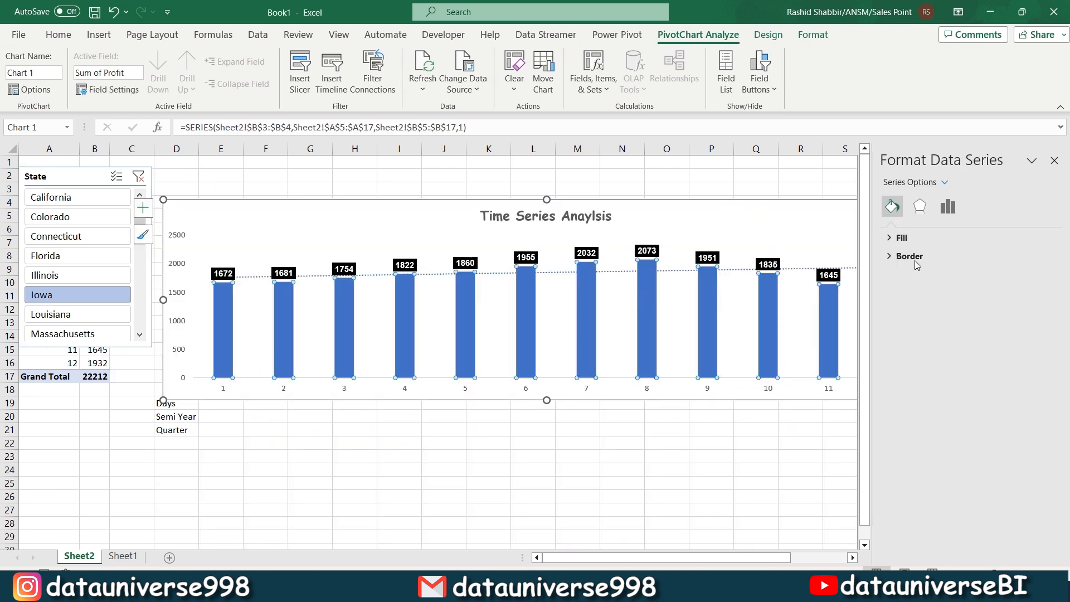
left_click(899, 237)
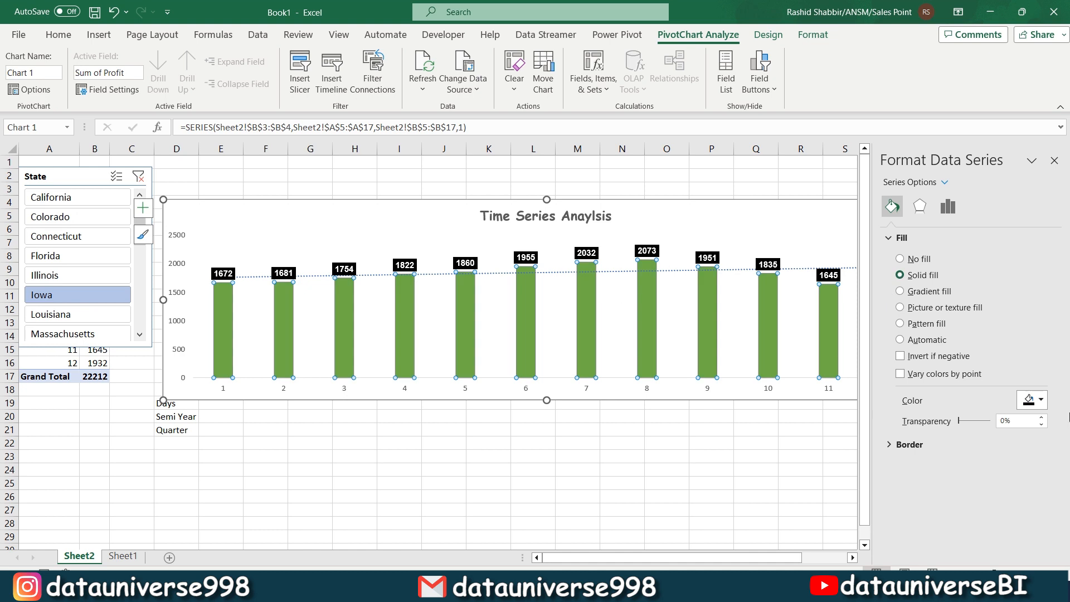
left_click(1039, 400)
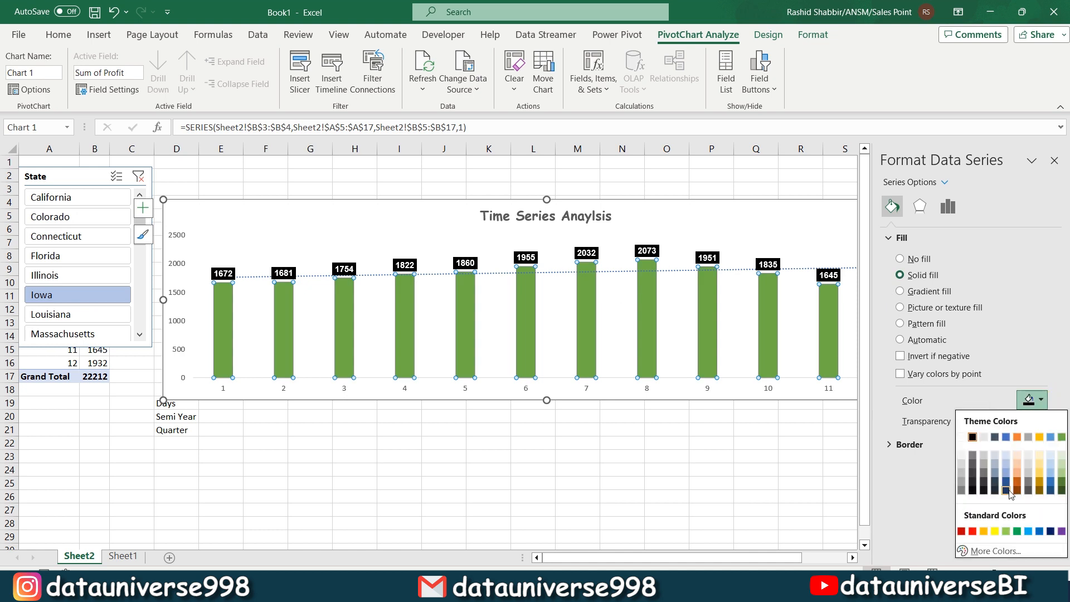
left_click(1006, 490)
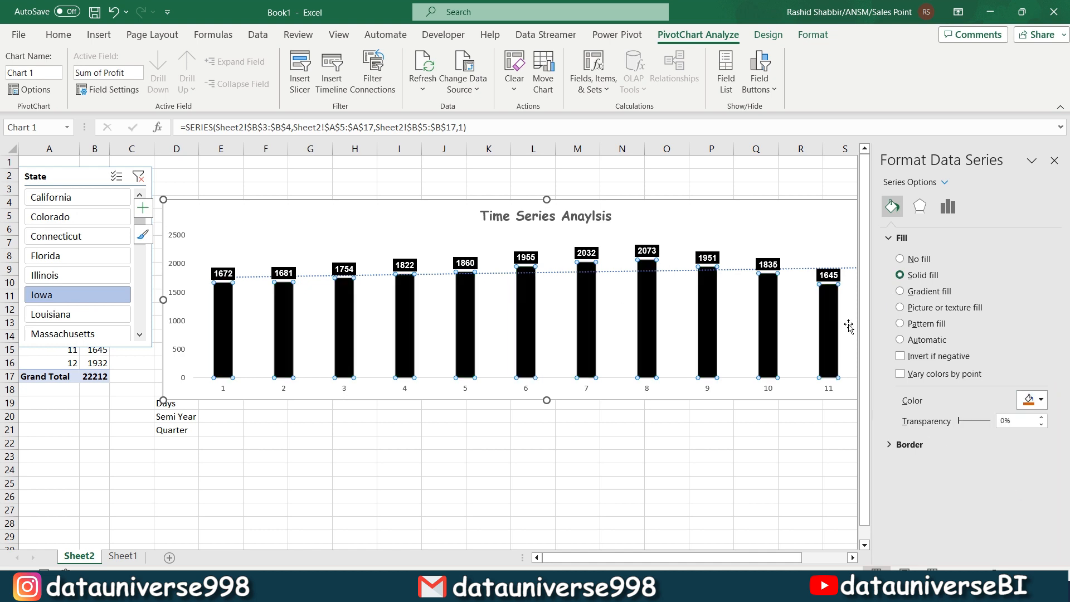
left_click(1030, 400)
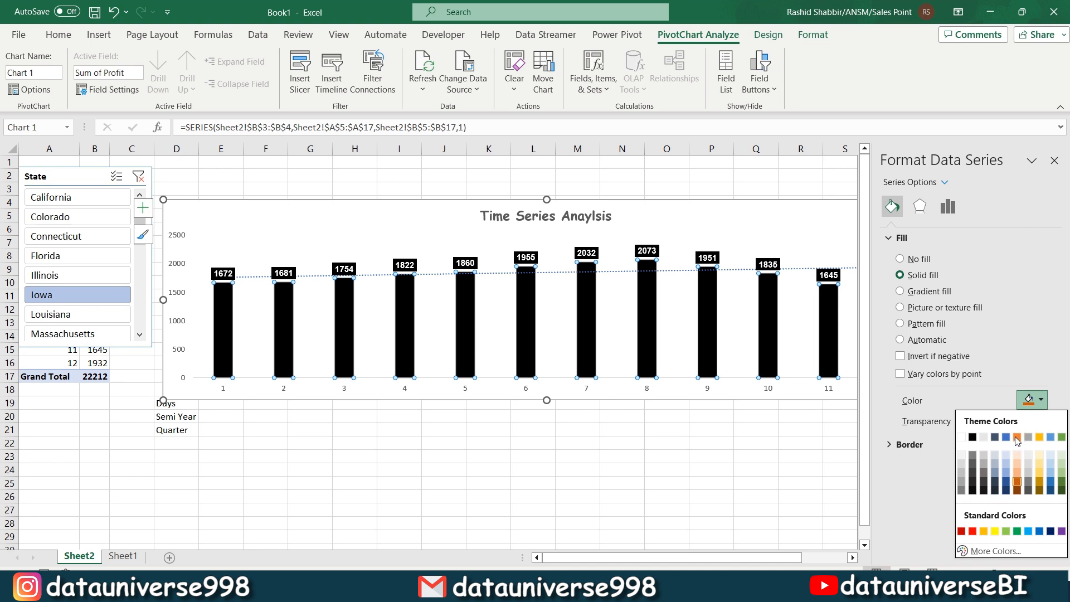
left_click(1016, 438)
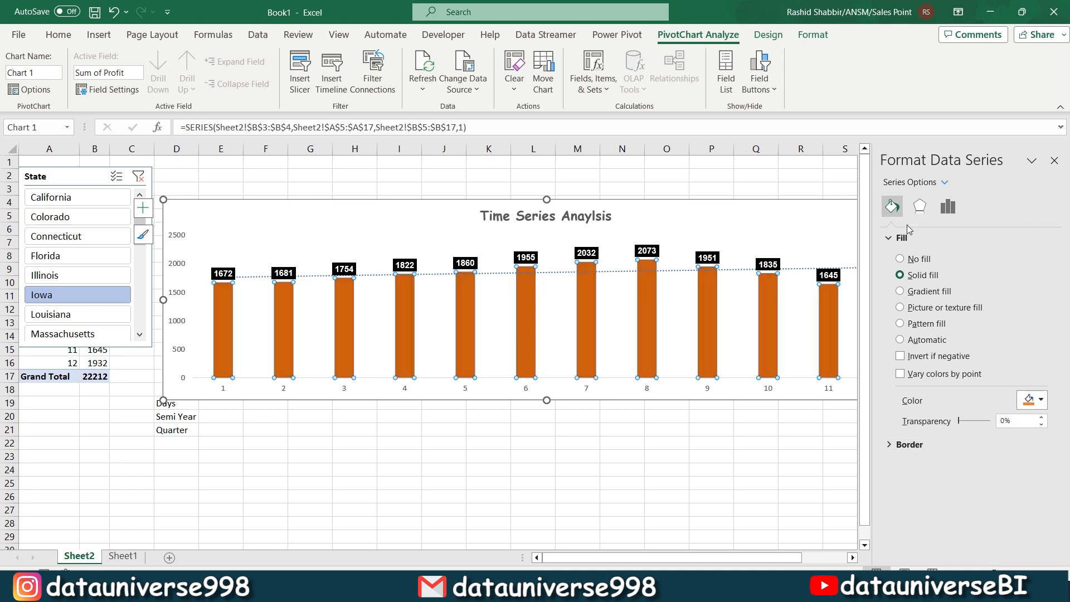
Step: Give the columns a solid black outline with a width above 0.75 pt
left_click(909, 256)
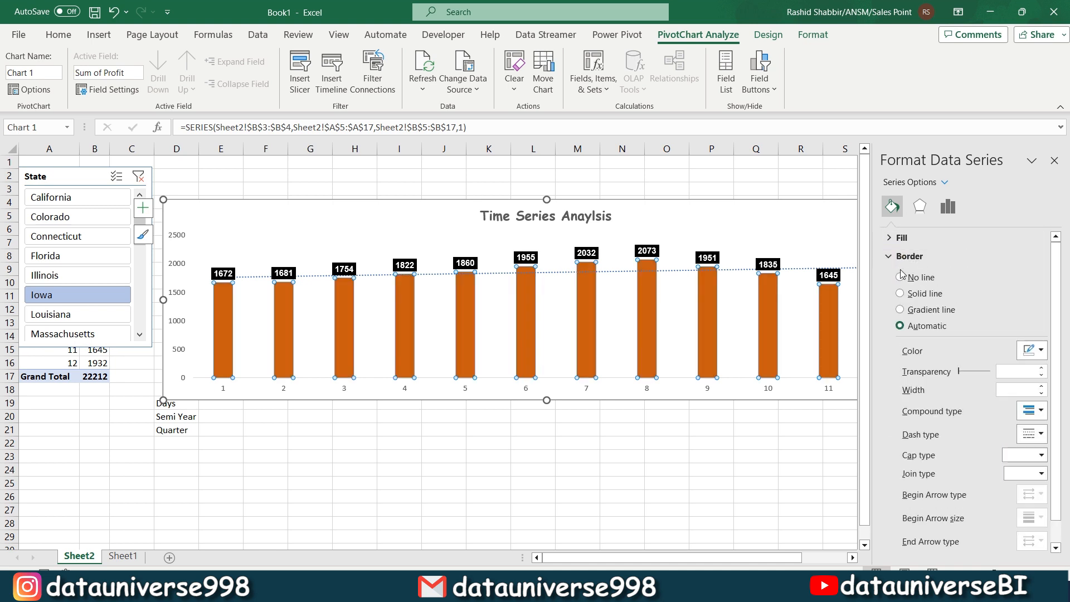
left_click(900, 293)
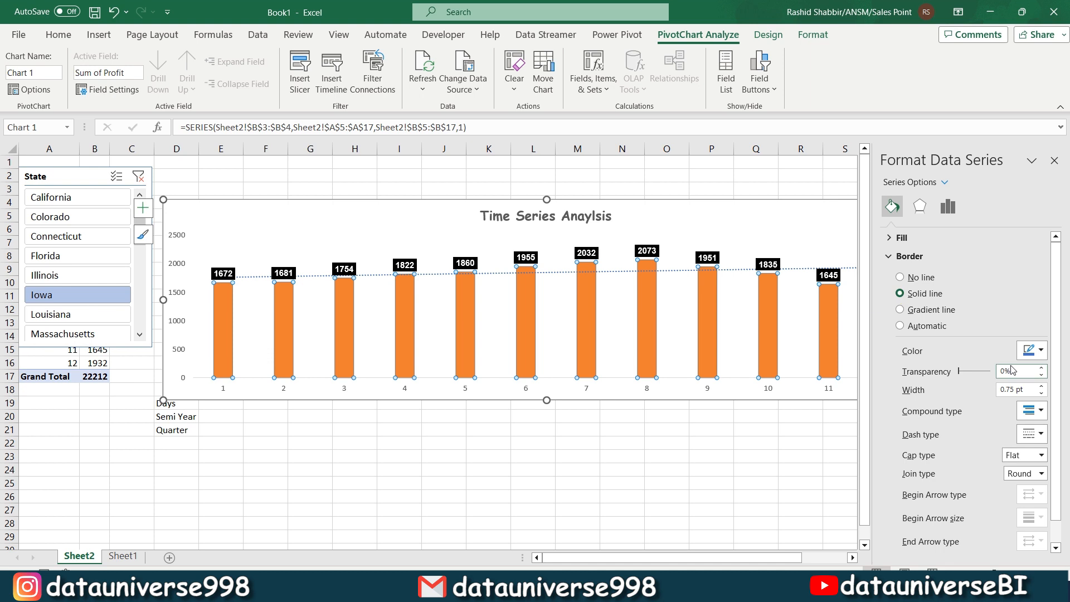
left_click(1043, 350)
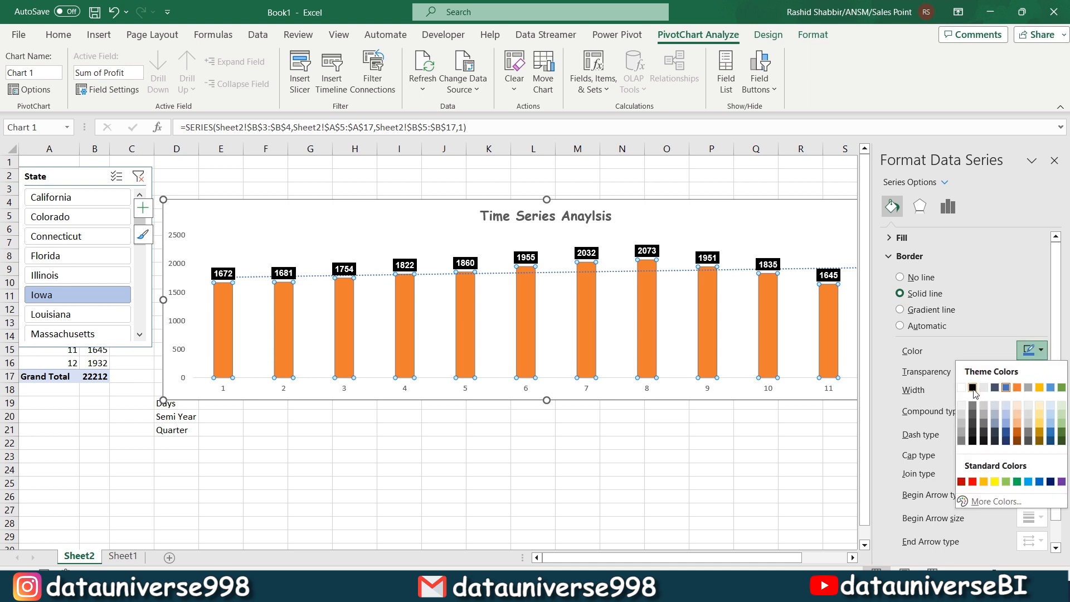
left_click(972, 388)
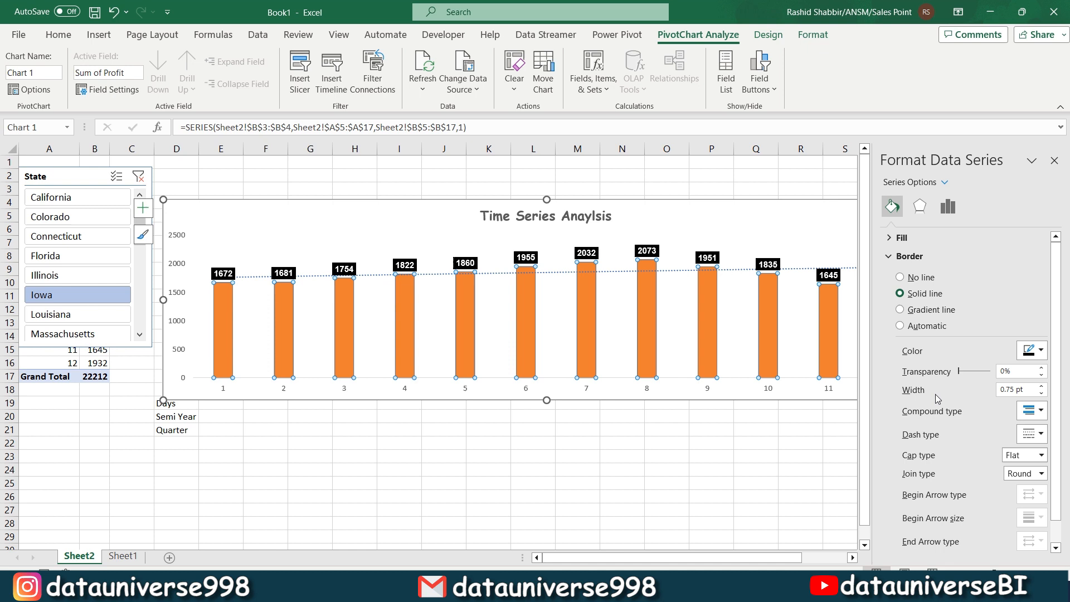
left_click(1017, 389)
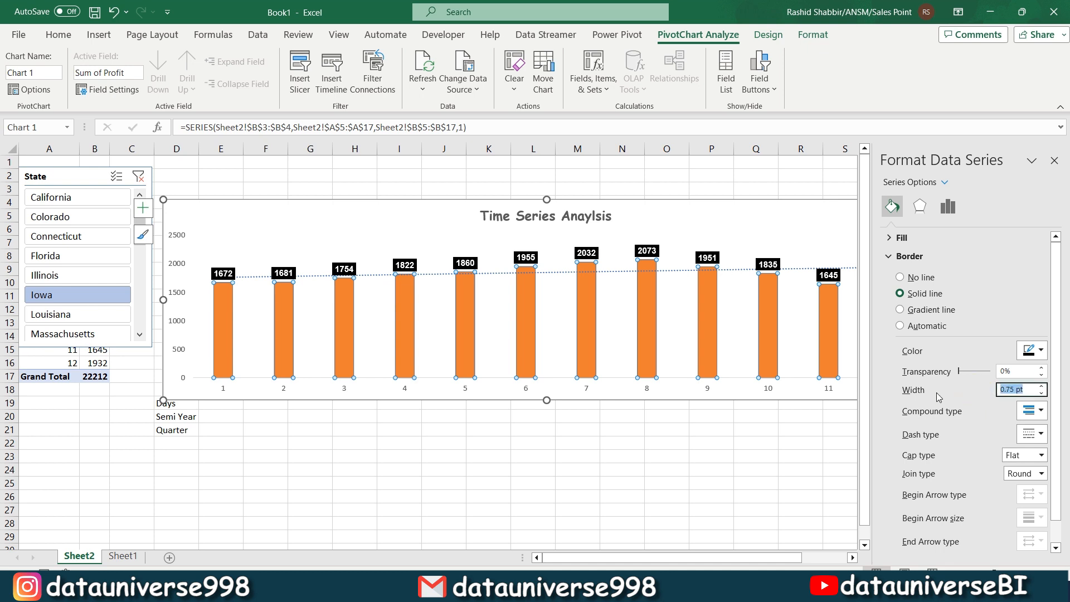
left_click(545, 216)
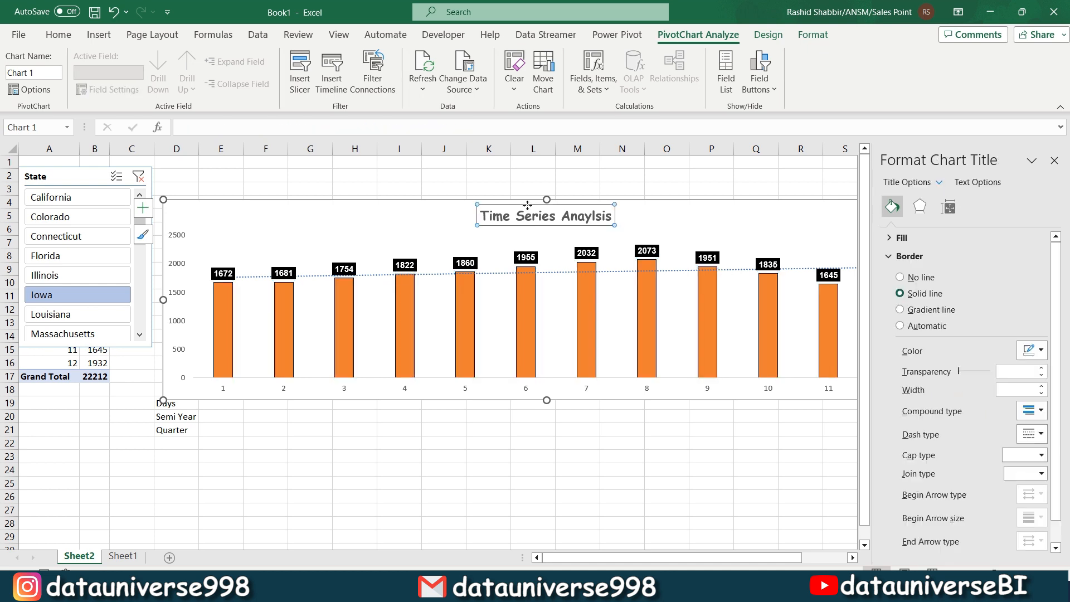
Step: Copy the orange profit chart and paste it onto the new Sheet3
left_click(58, 34)
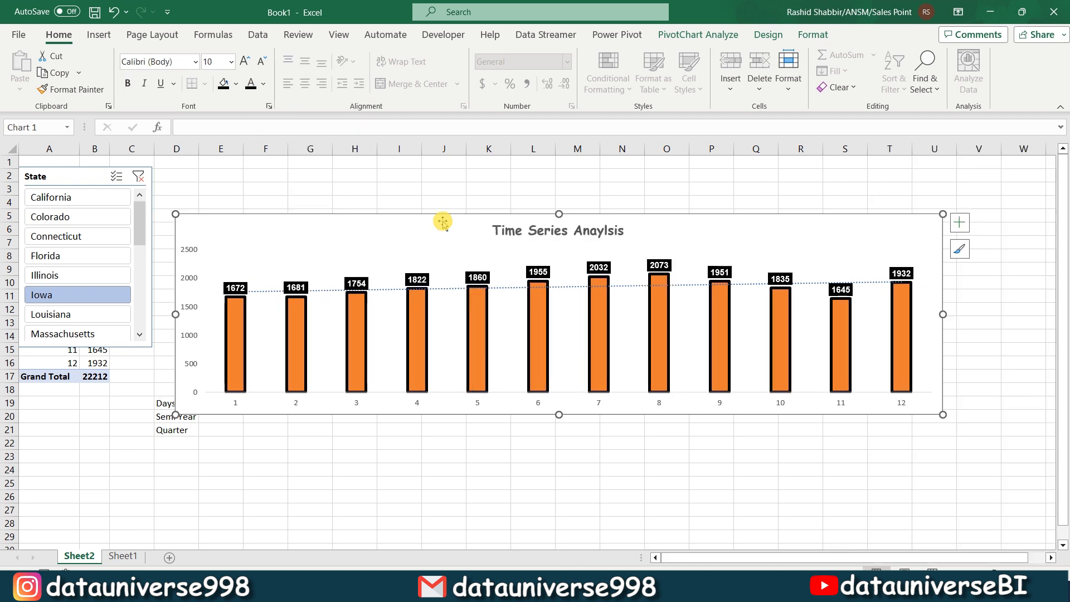
left_click(355, 189)
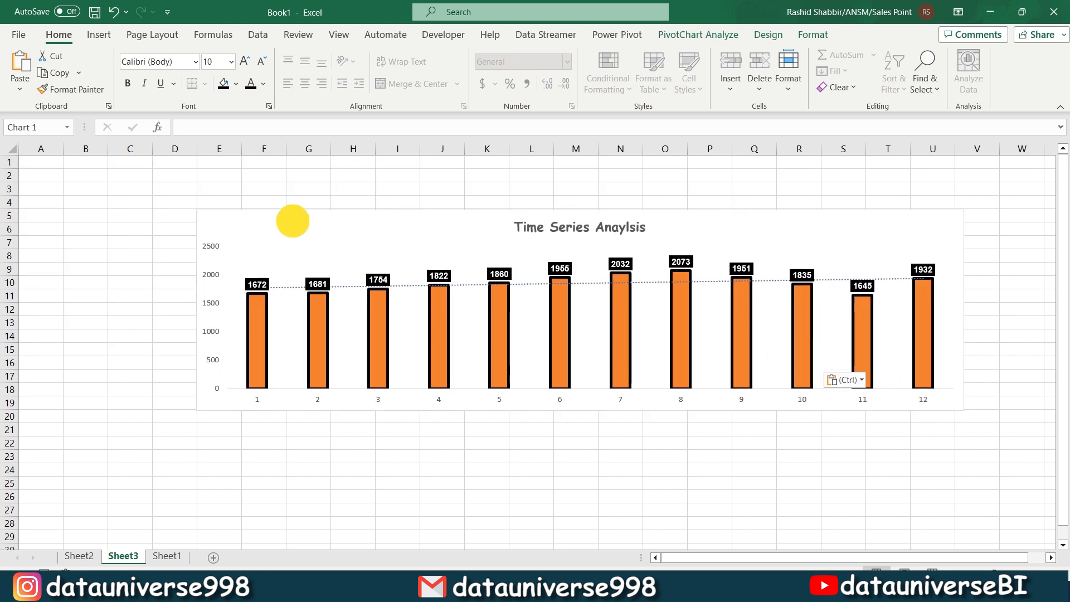
Step: Insert State, Market, Market Size, Product Type, Type, Month and Year slicers
left_click(98, 34)
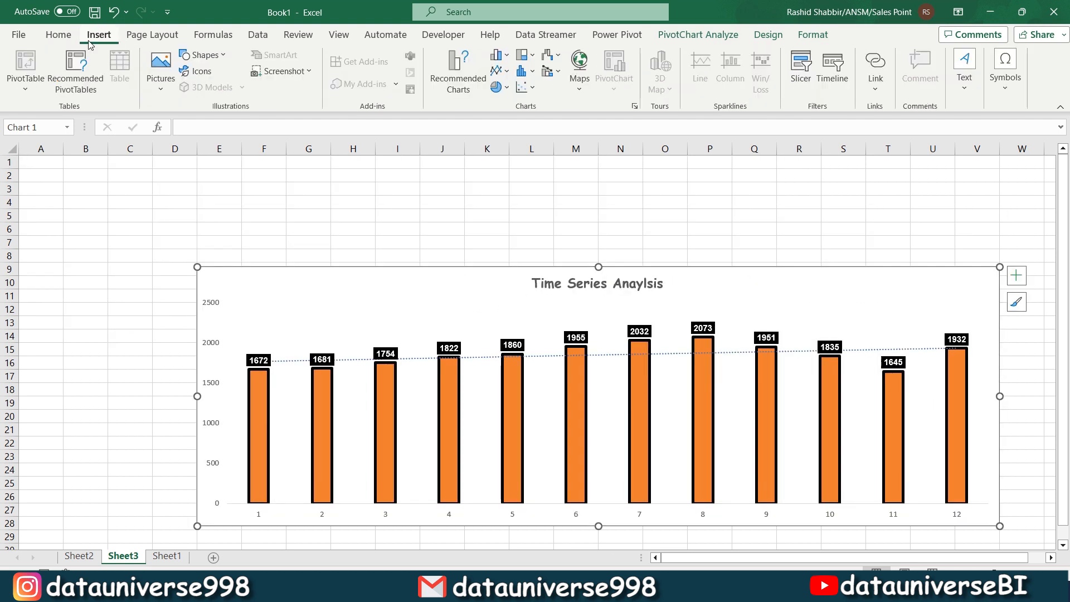
left_click(799, 64)
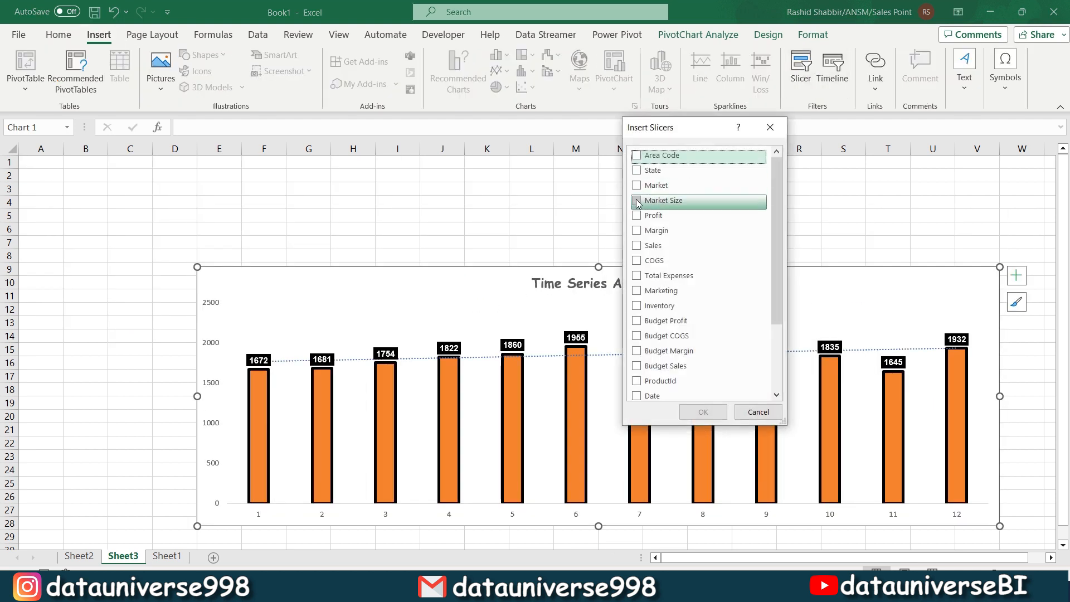
left_click(636, 185)
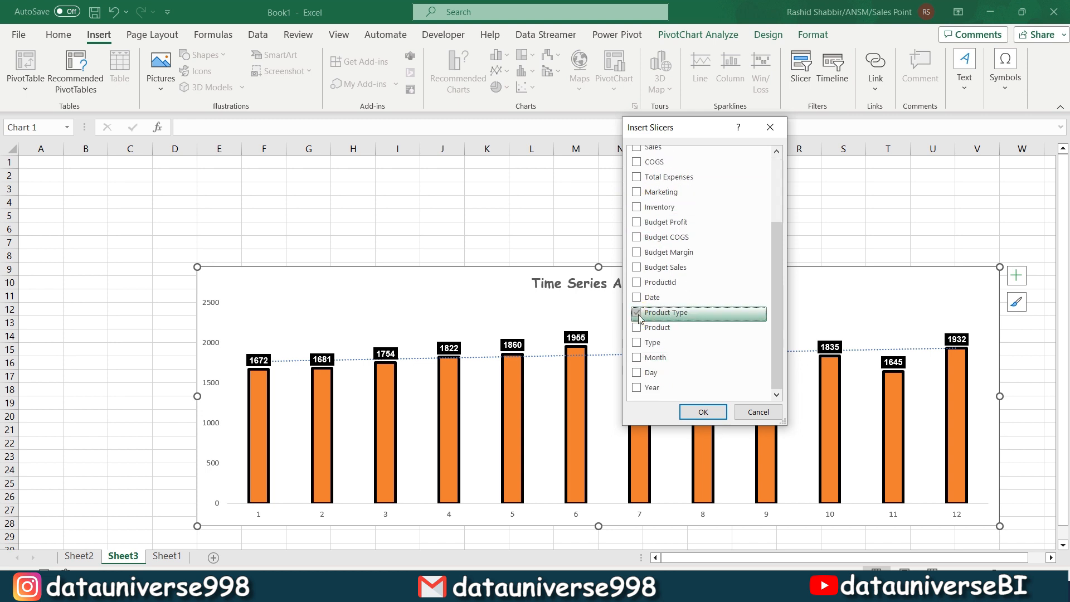
left_click(702, 411)
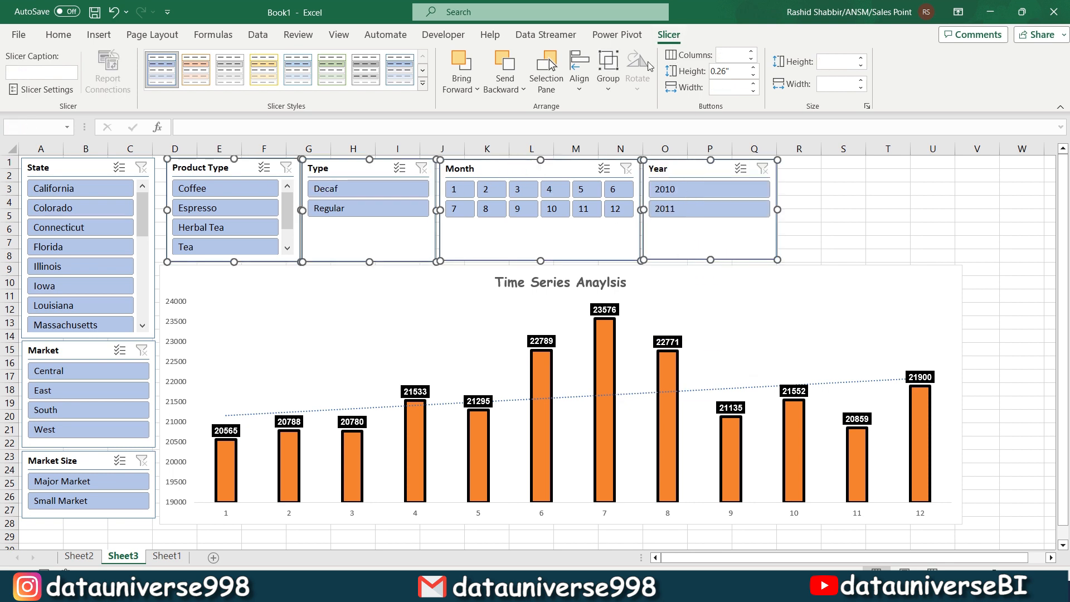
Step: Align the top row of slicers and give the left column equal widths
left_click(578, 68)
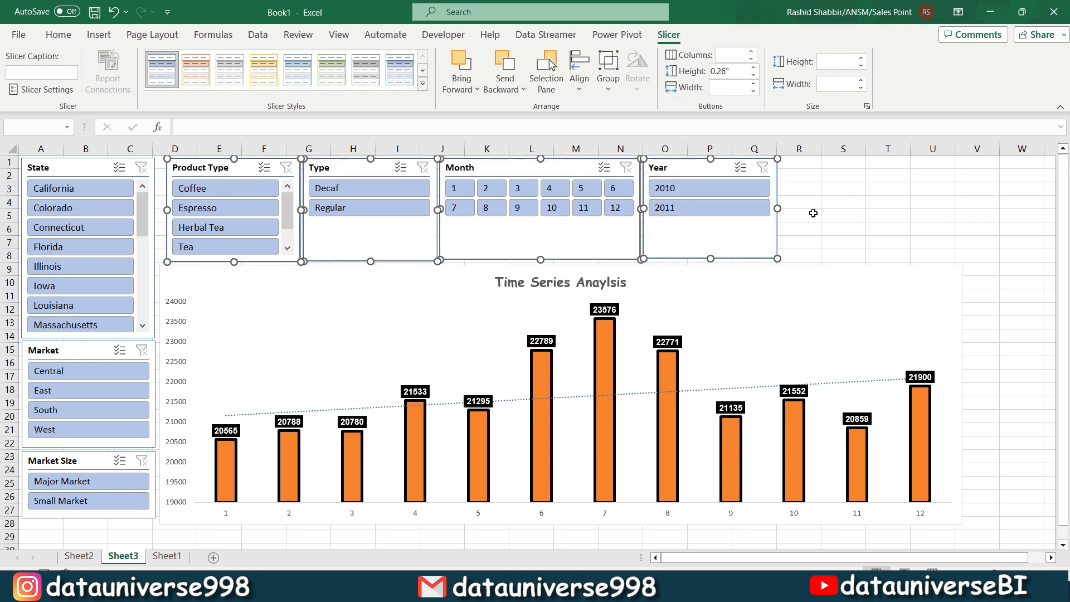
left_click(71, 481)
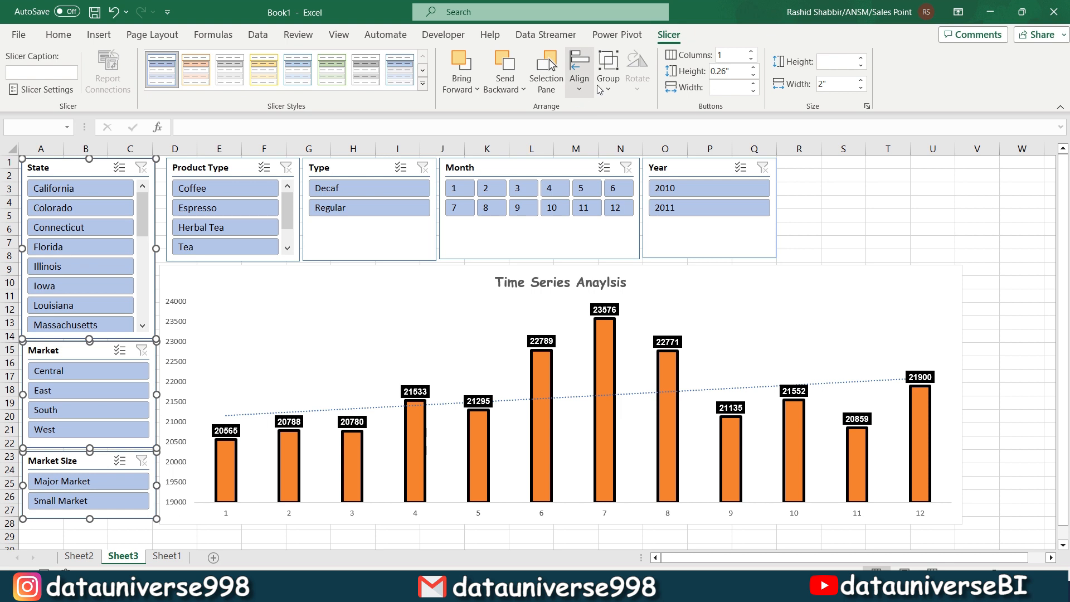
left_click(842, 201)
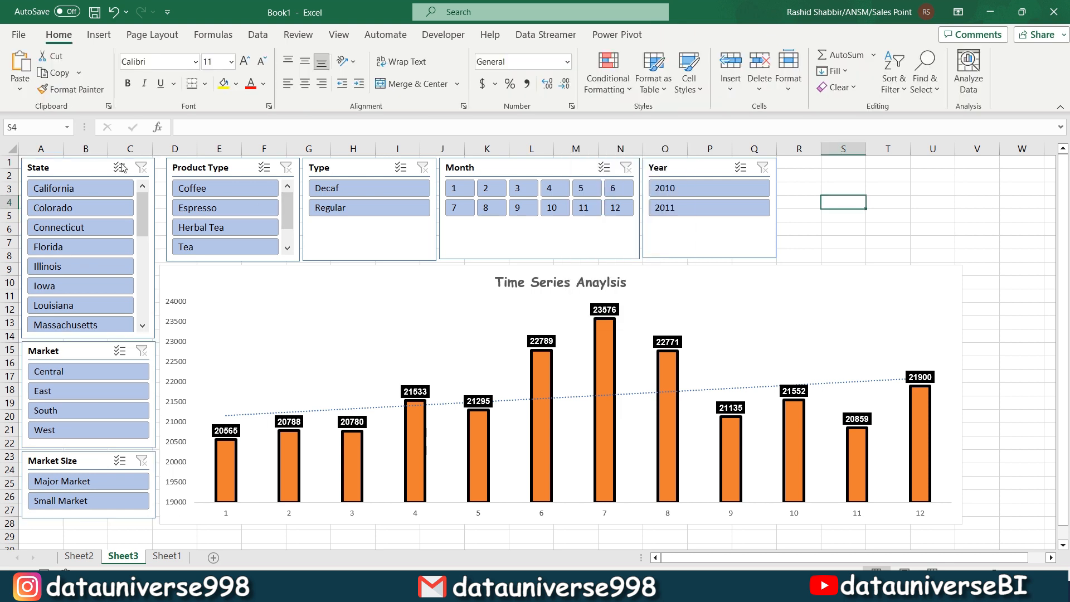
left_click(152, 34)
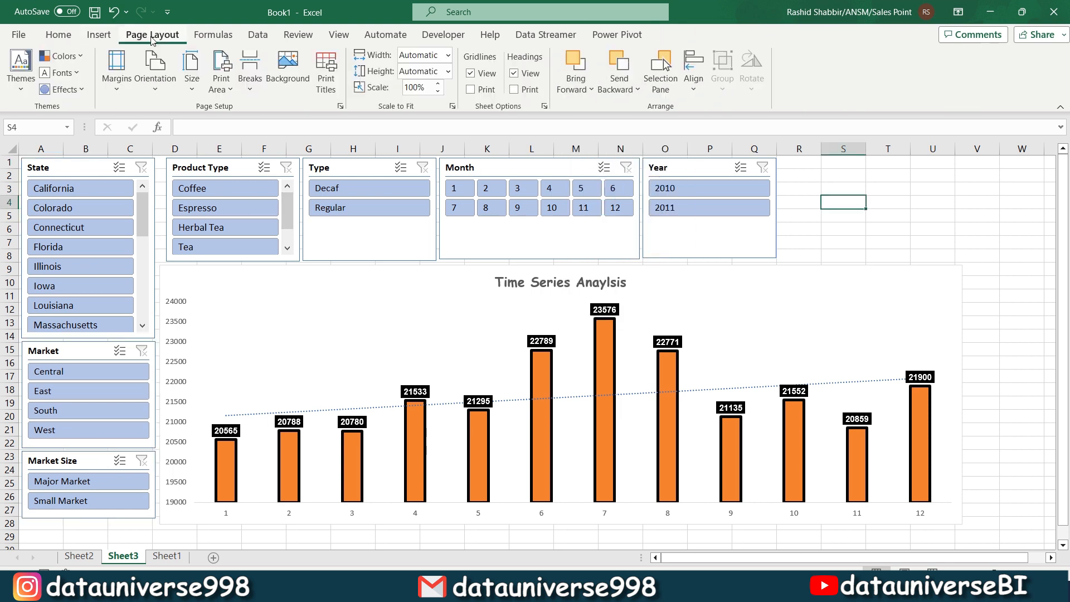
Step: Apply a teal colour theme to the workbook and hide the sheet gridlines
left_click(58, 56)
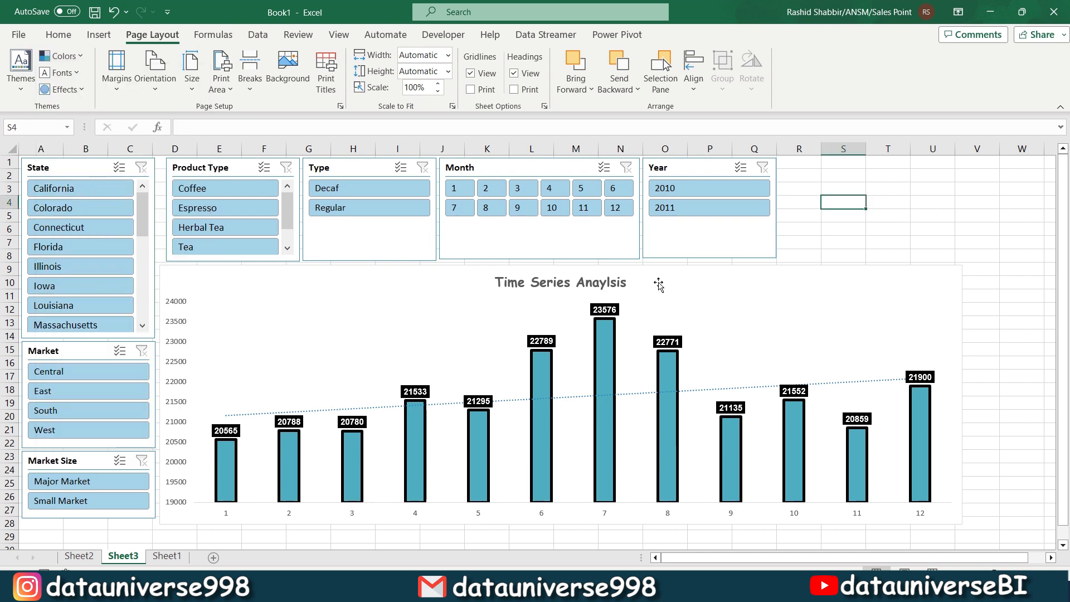
left_click(842, 217)
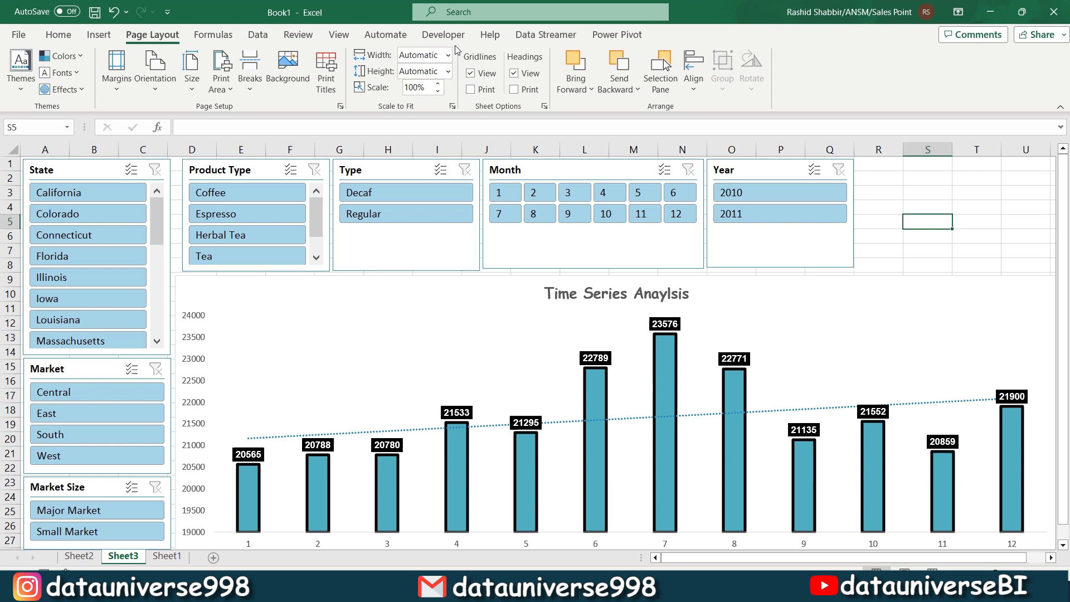
left_click(338, 35)
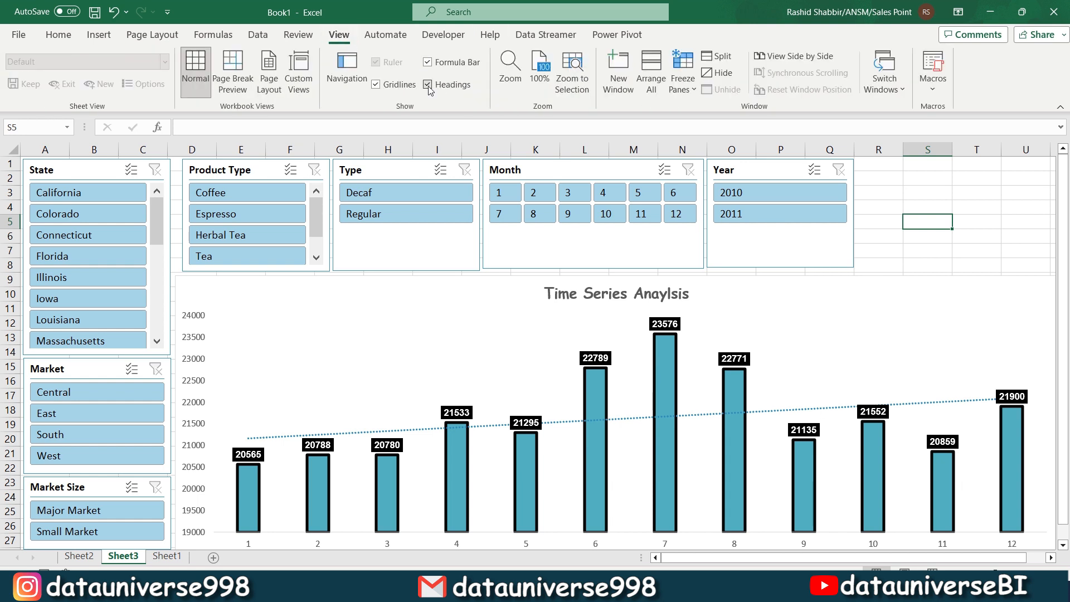
mouse_move(376, 84)
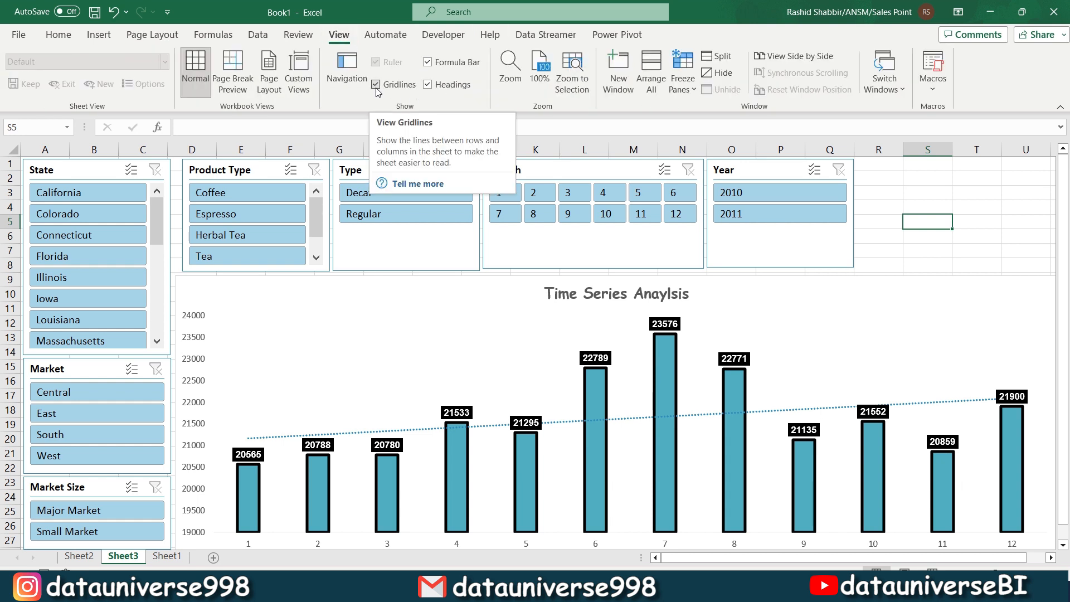
left_click(612, 226)
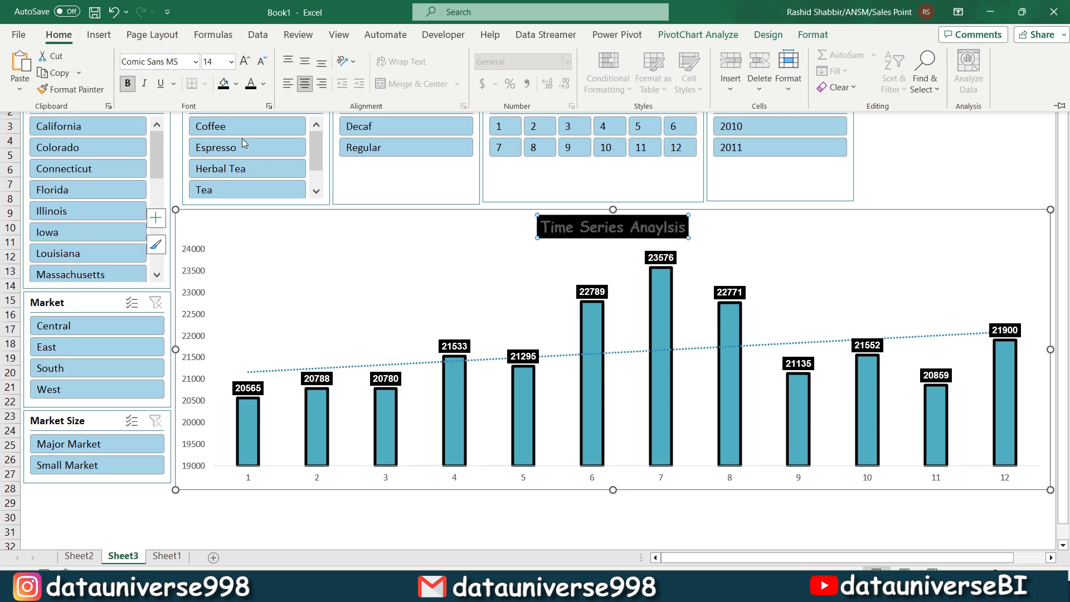
Step: Enlarge and bold the chart title text
left_click(264, 83)
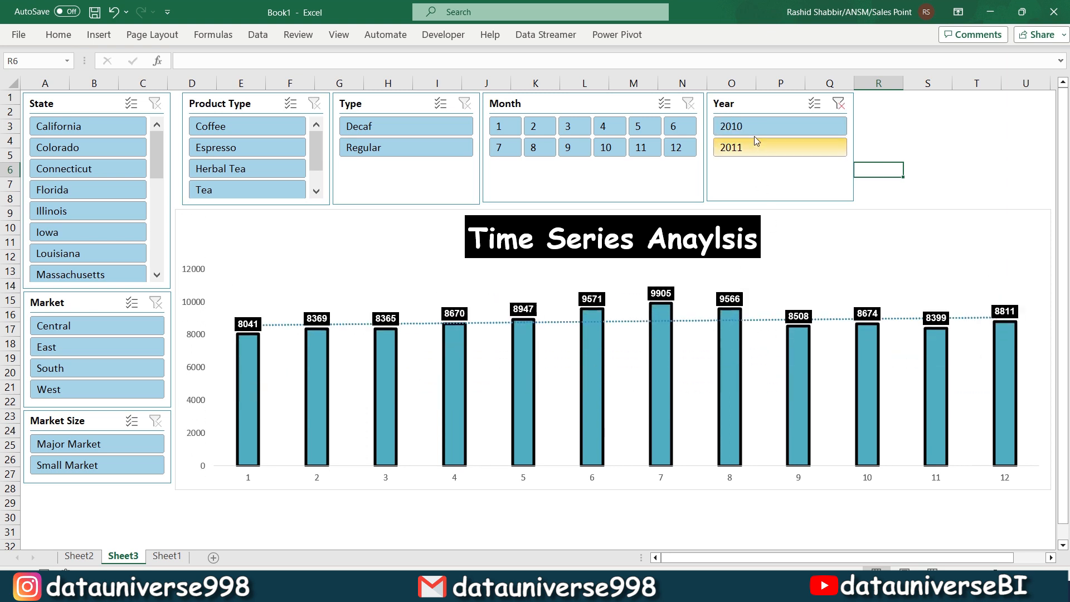
Step: Filter the chart slicers to Year 2011, Decaf type and Coffee products
left_click(405, 147)
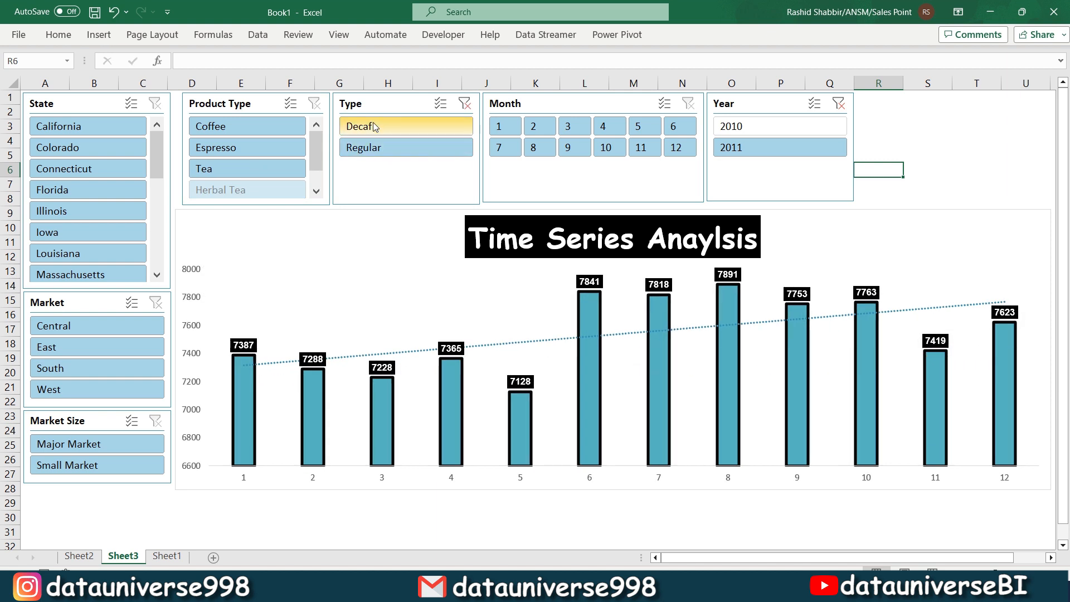
left_click(229, 125)
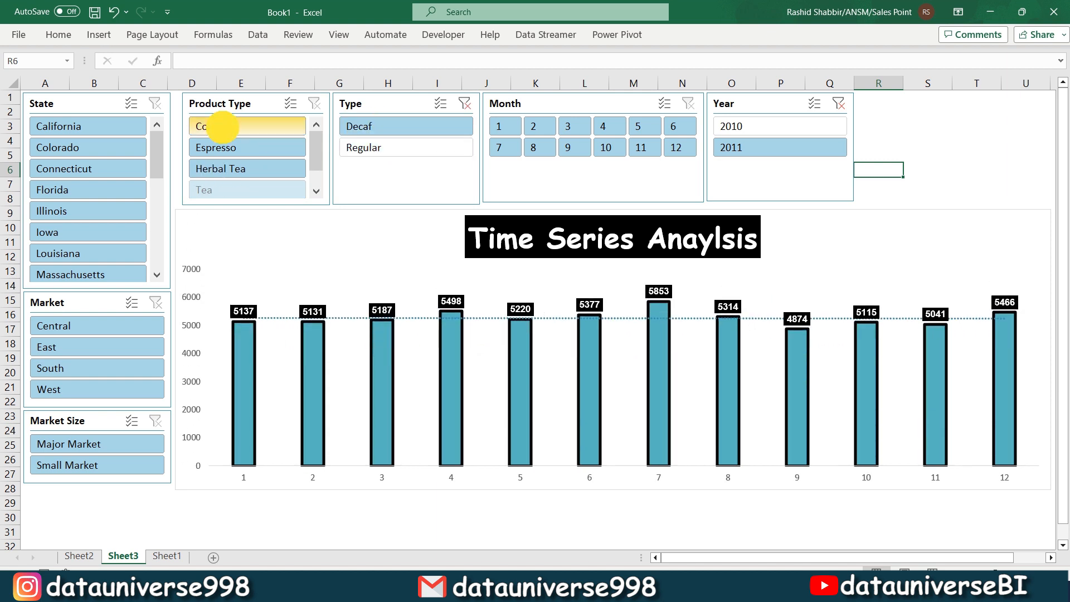
left_click(245, 125)
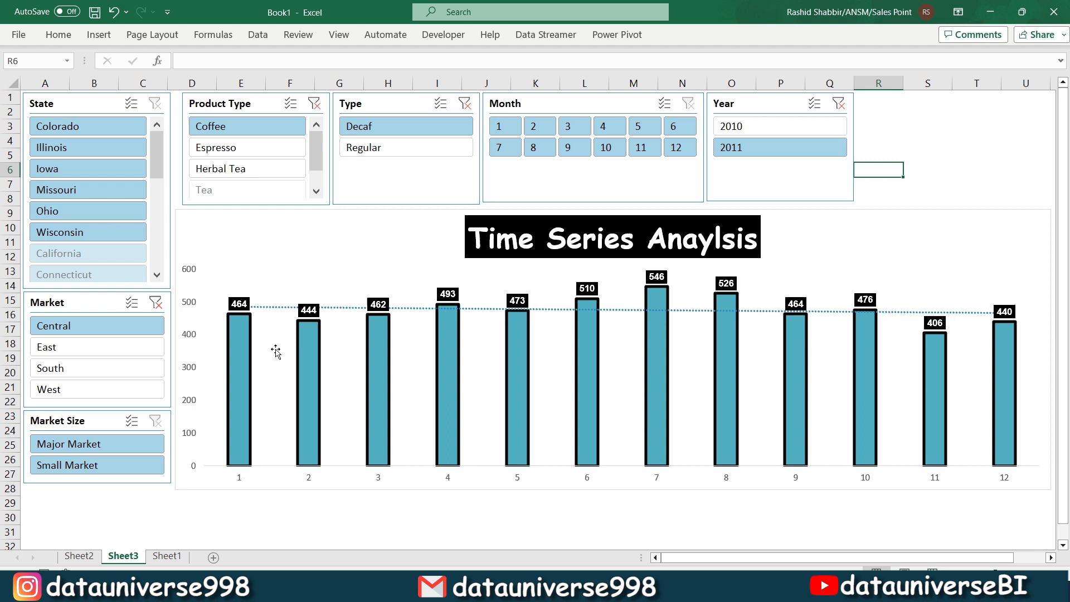
left_click(87, 569)
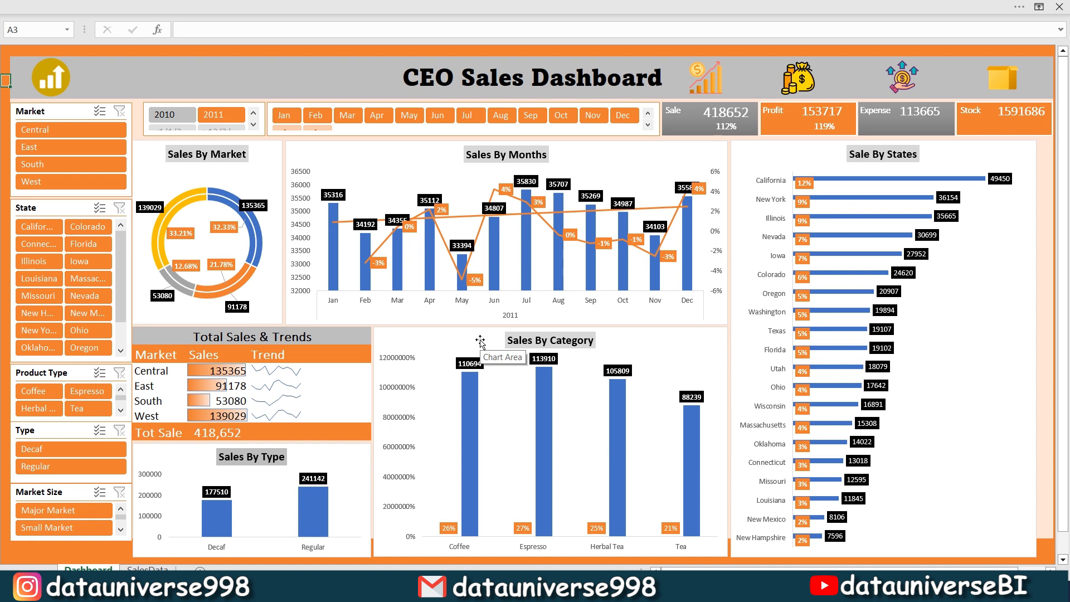
left_click(123, 556)
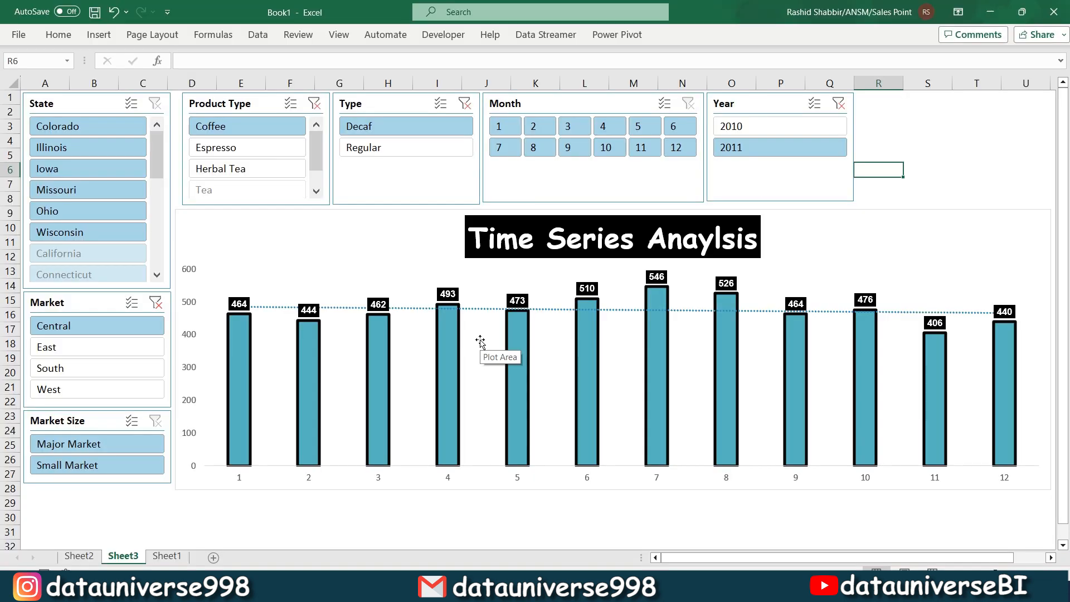